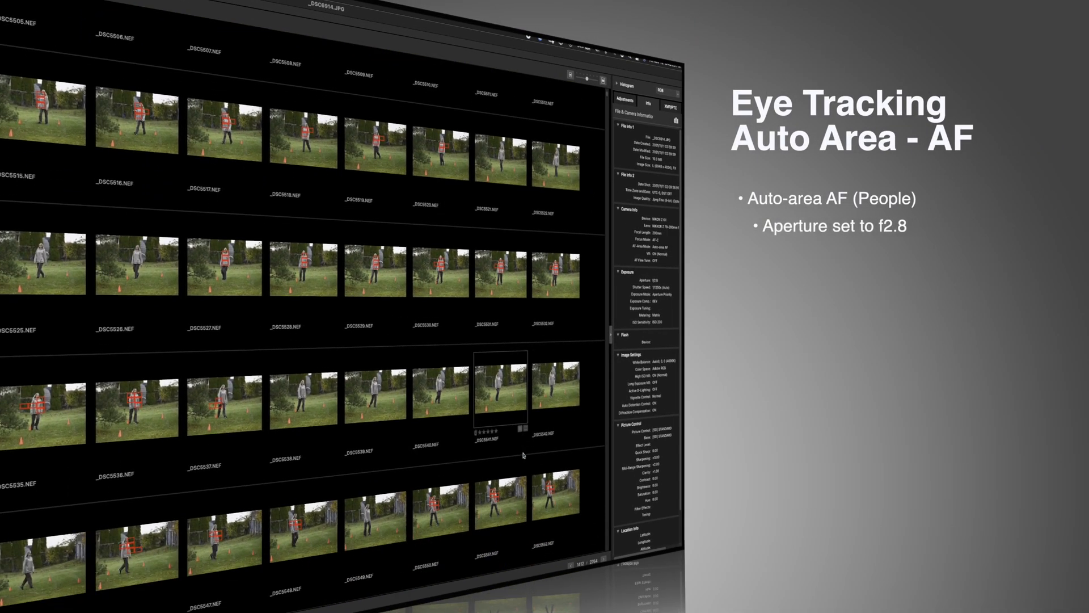
# Scroll the thumbnail grid from about _DSC5505 to _DSC5945, reaching image 1412 of 2764.
pyautogui.scroll(-3)
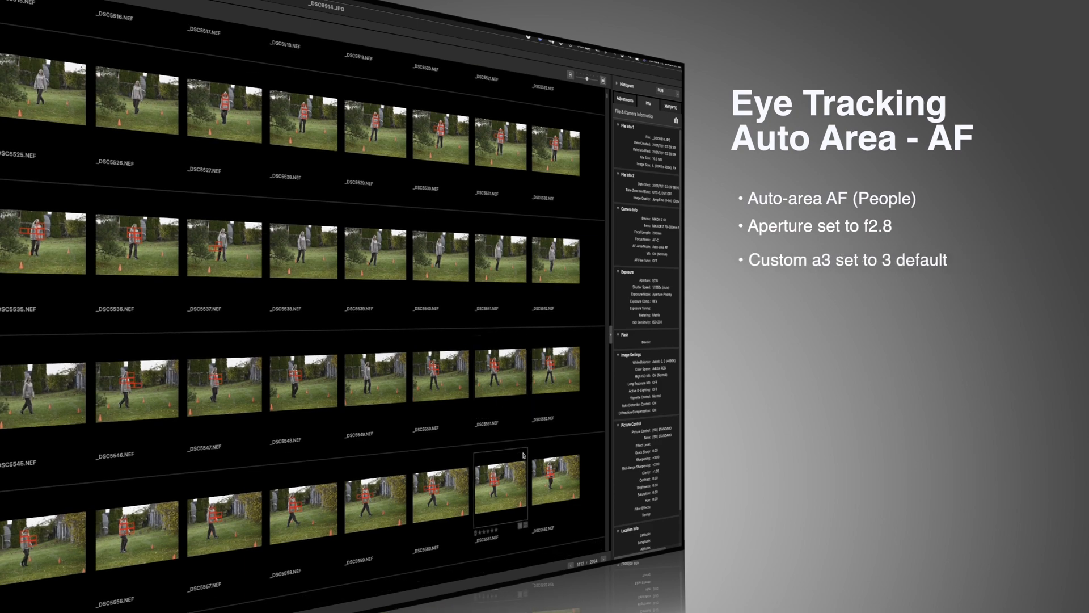
pyautogui.scroll(-3)
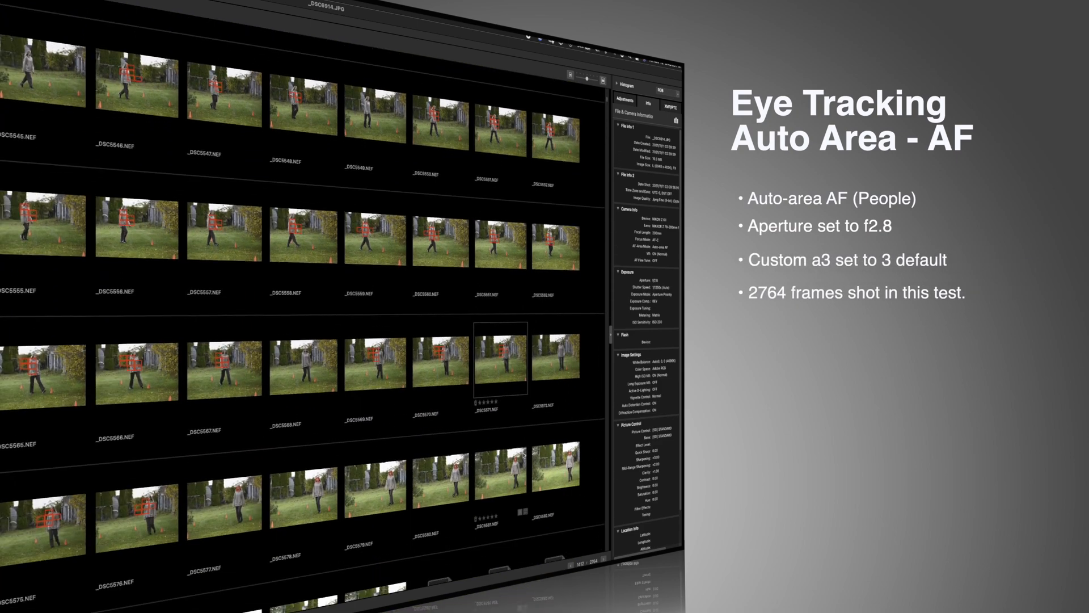
pyautogui.scroll(-3)
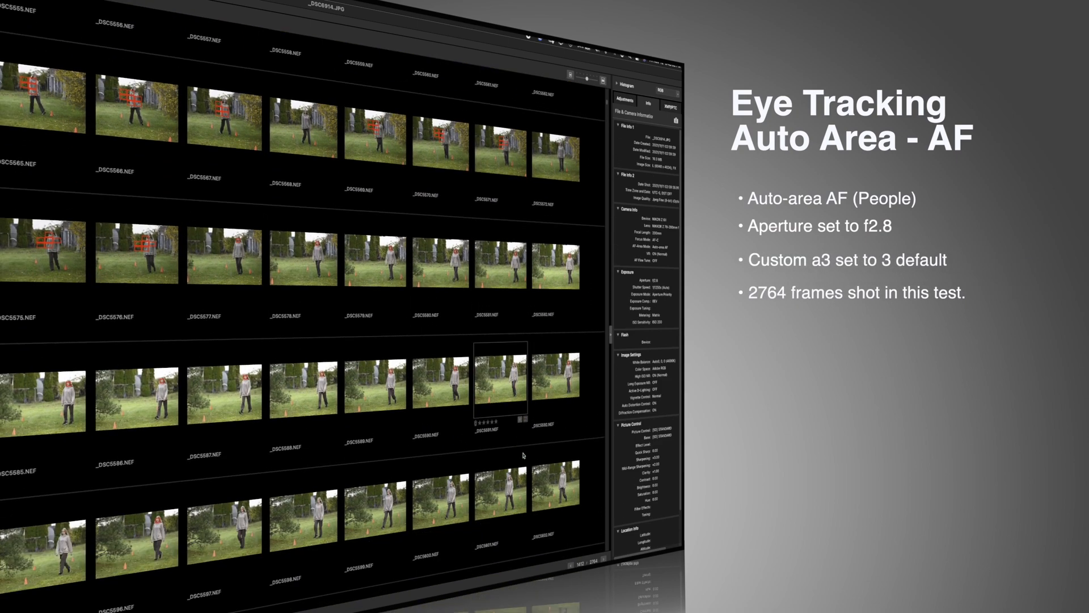
pyautogui.scroll(-3)
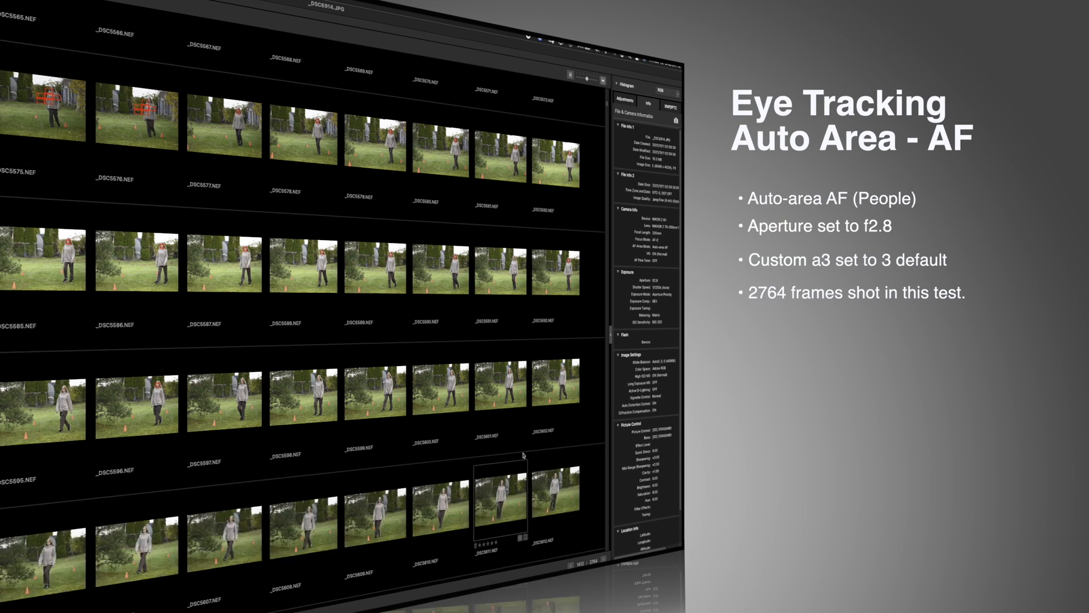
pyautogui.scroll(-3)
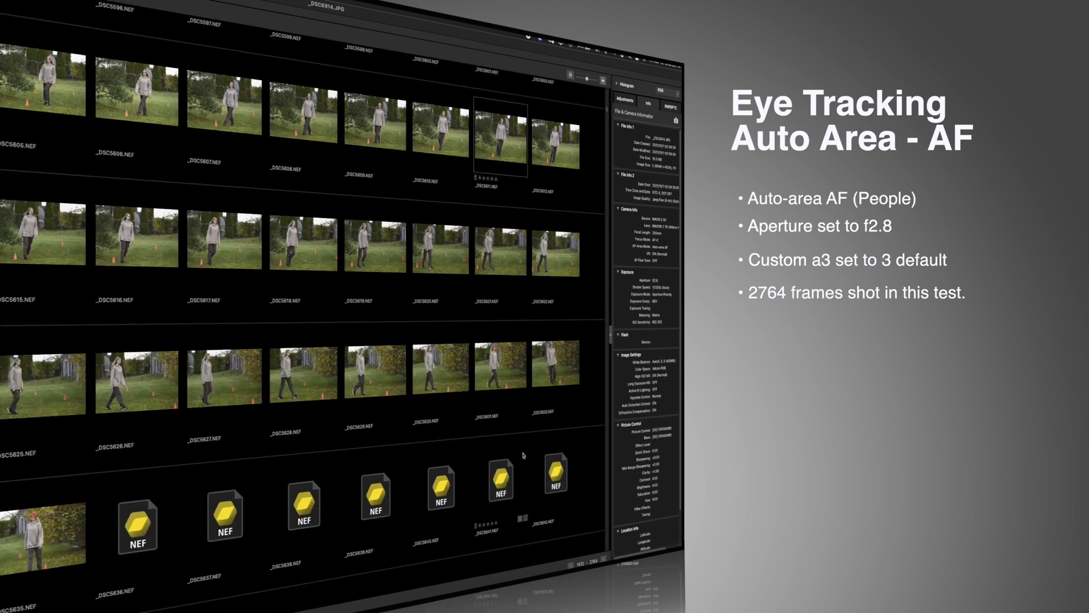
pyautogui.scroll(-3)
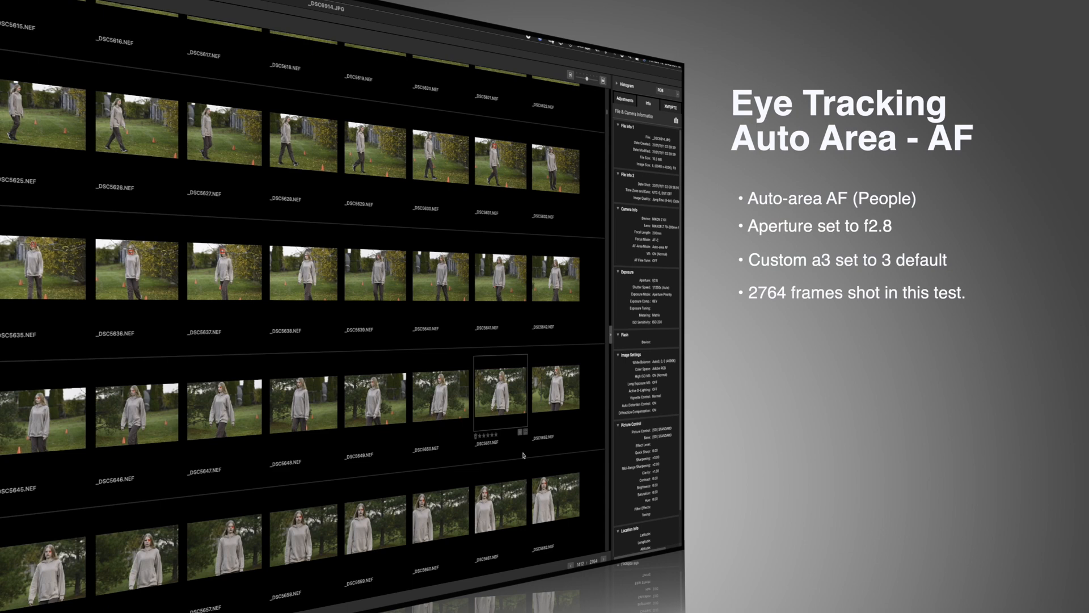
pyautogui.scroll(-3)
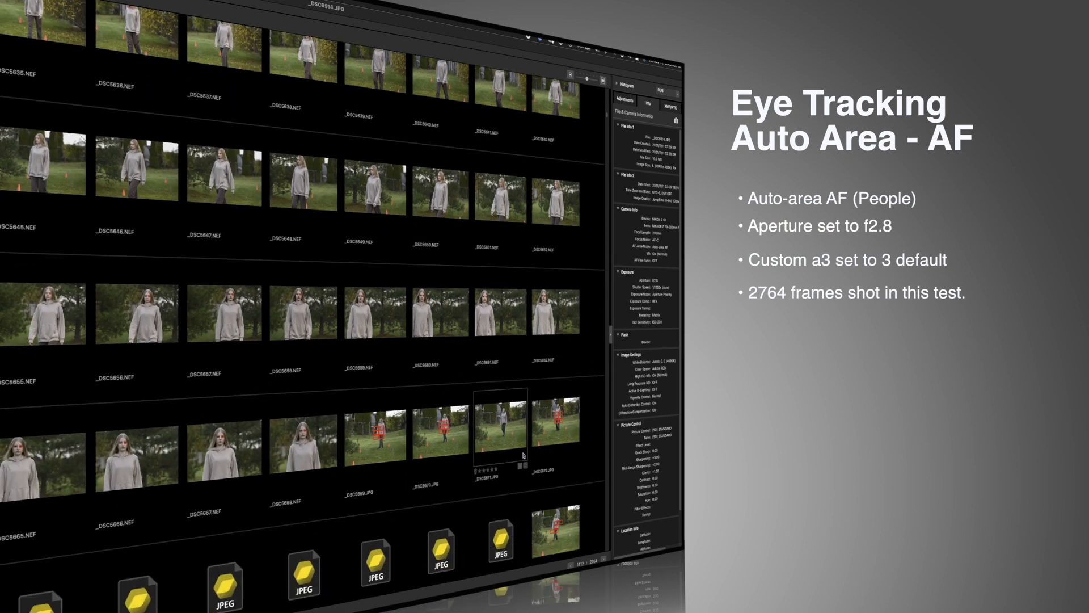
pyautogui.scroll(-3)
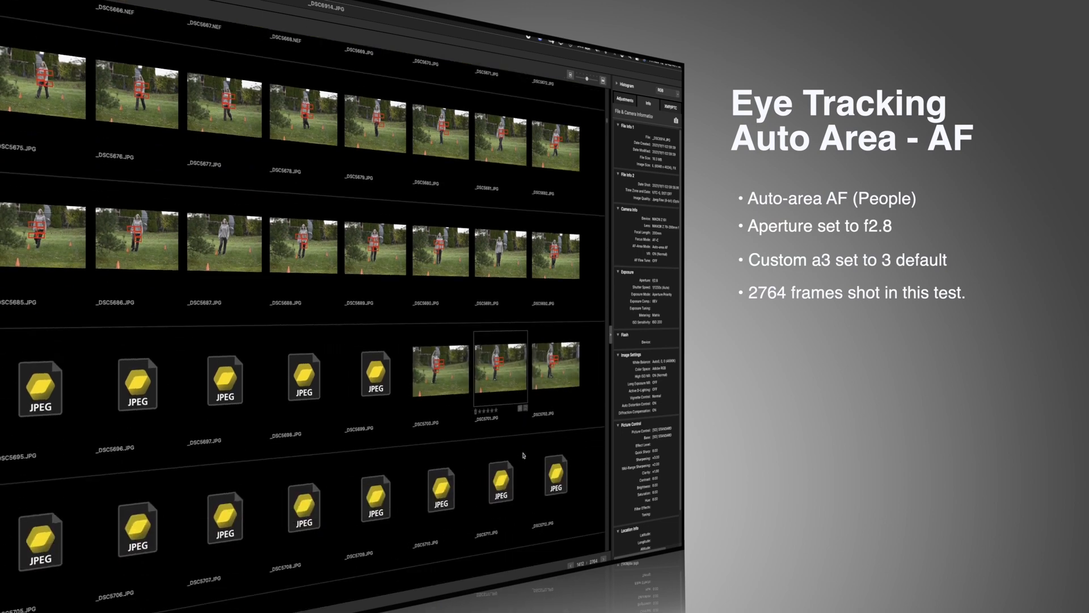
pyautogui.scroll(-3)
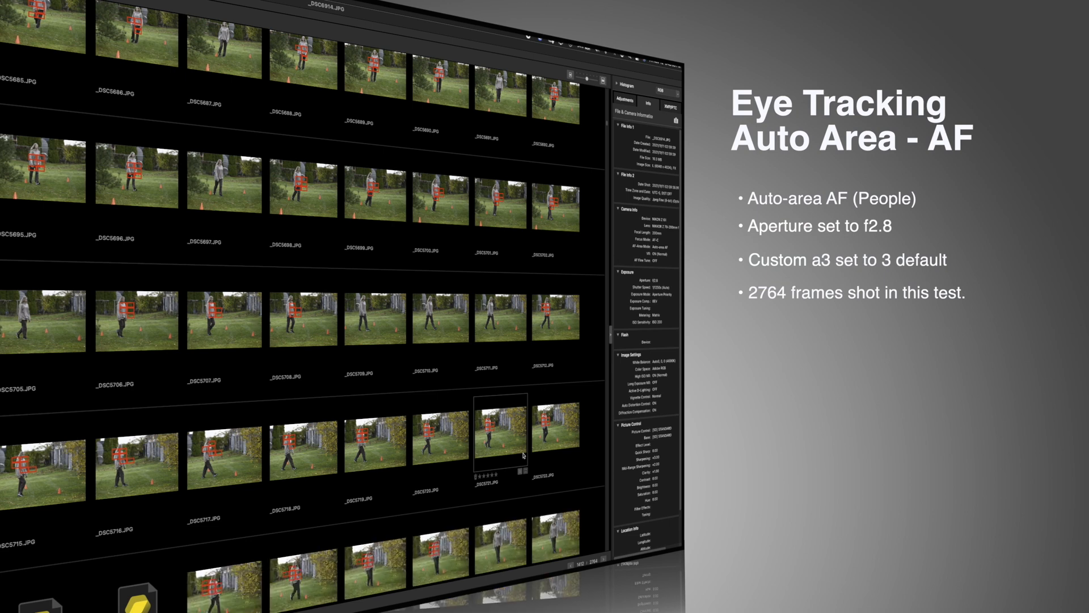
pyautogui.scroll(-3)
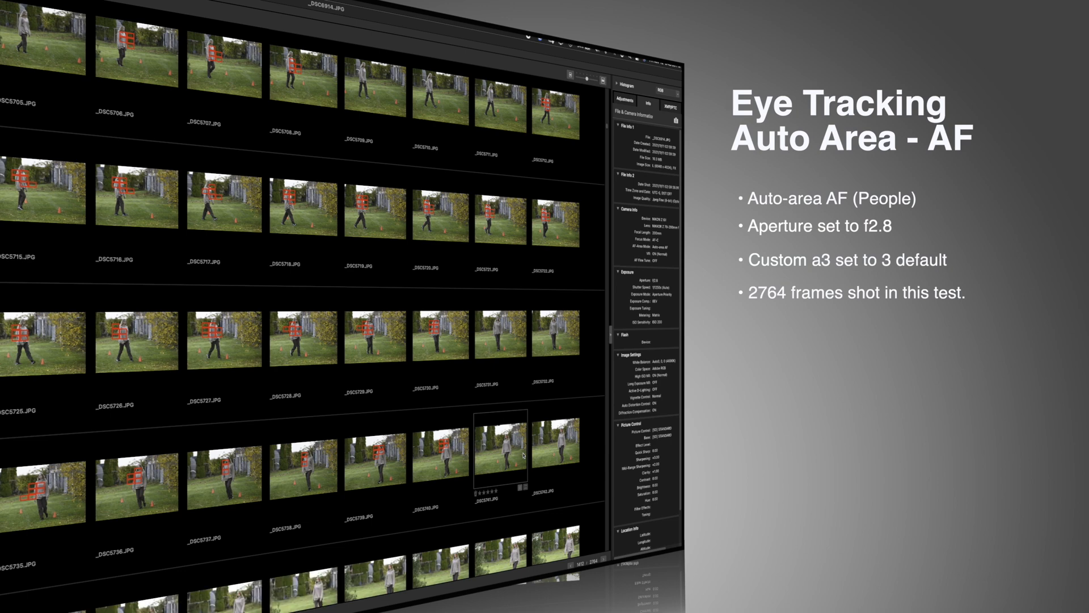
pyautogui.scroll(-3)
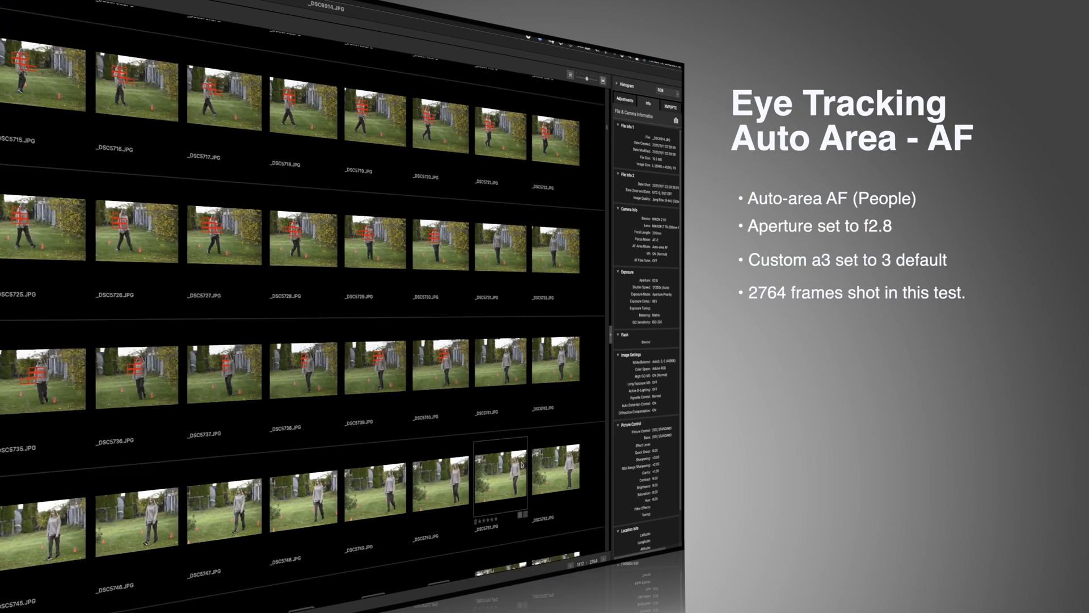
pyautogui.scroll(-3)
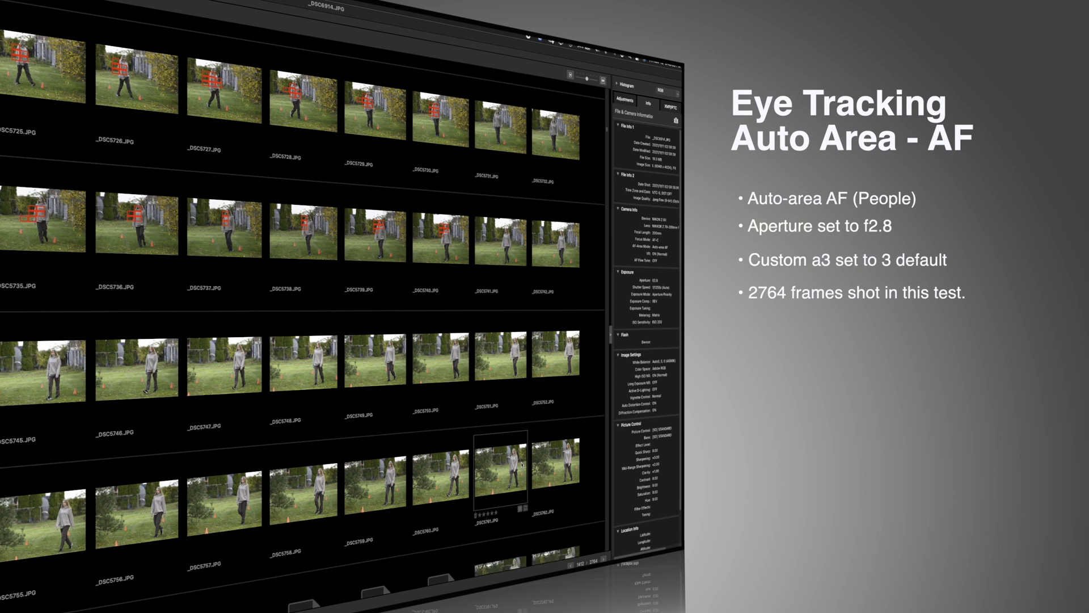
pyautogui.scroll(-3)
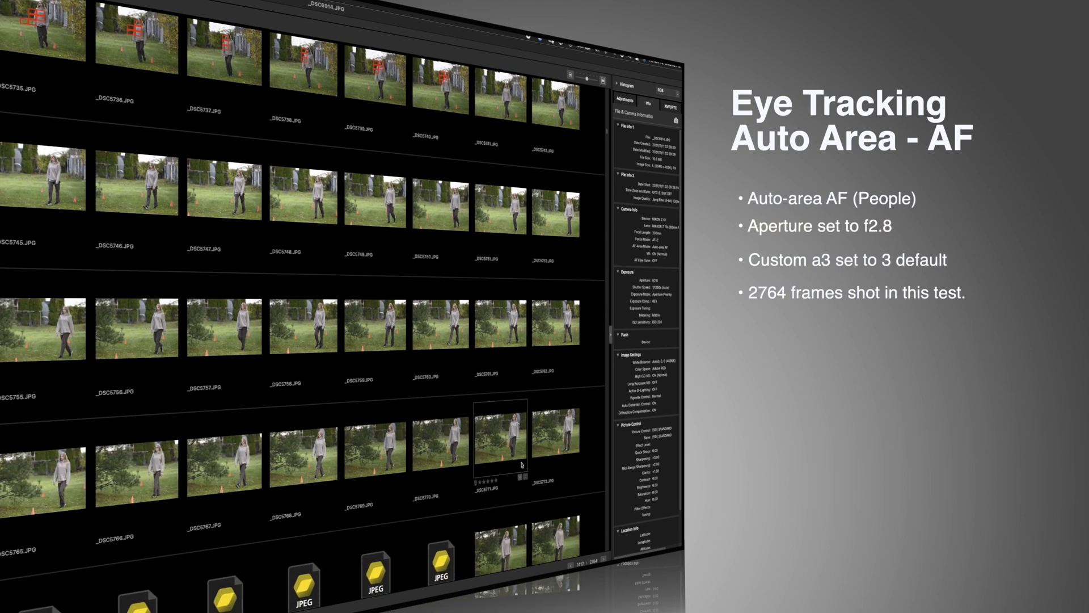
pyautogui.scroll(-3)
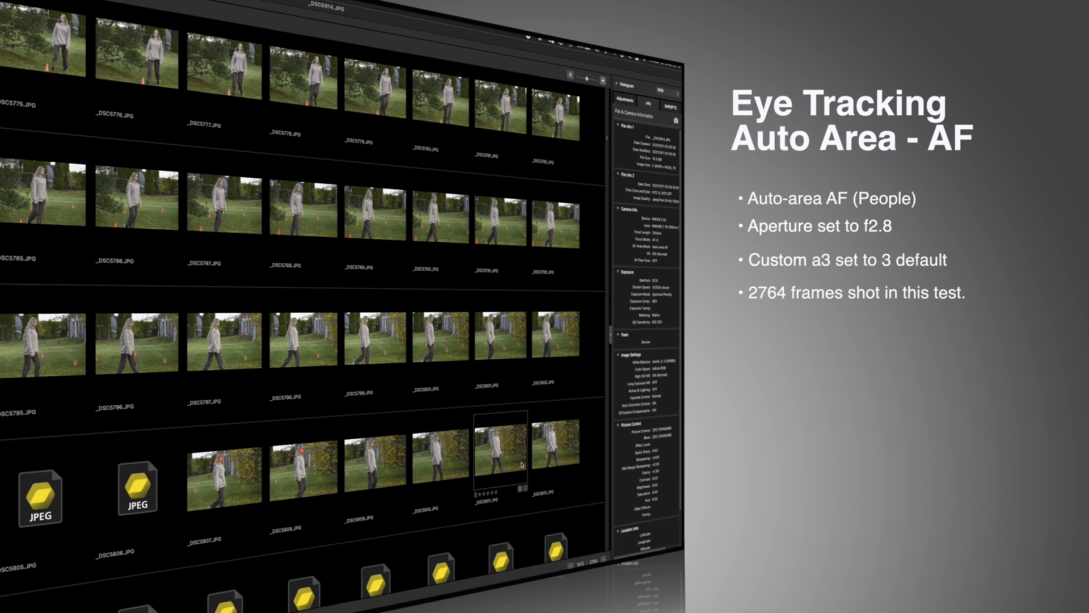
pyautogui.scroll(-3)
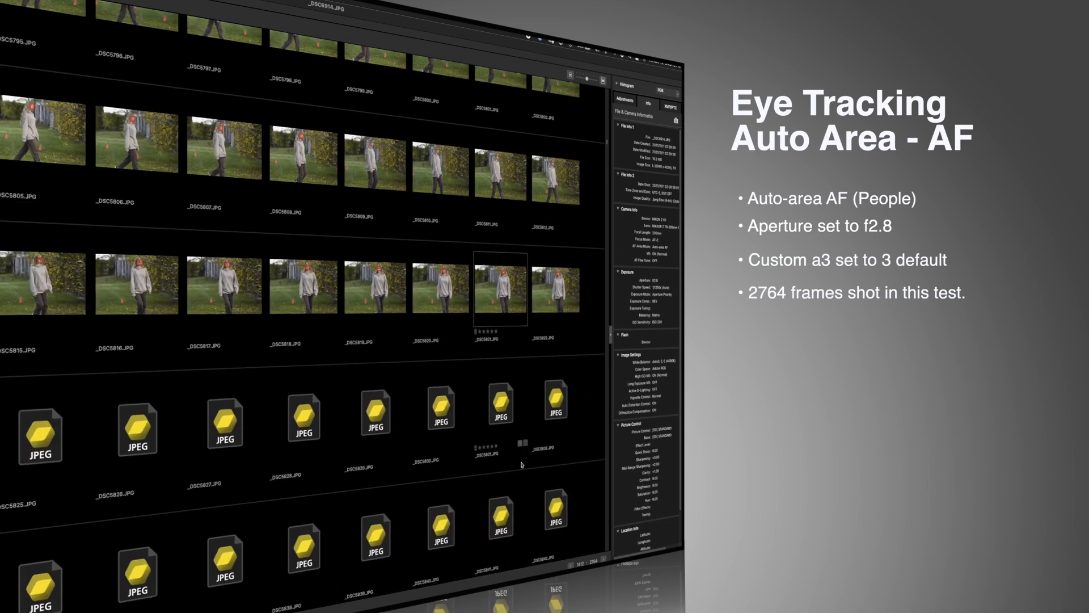
pyautogui.scroll(-3)
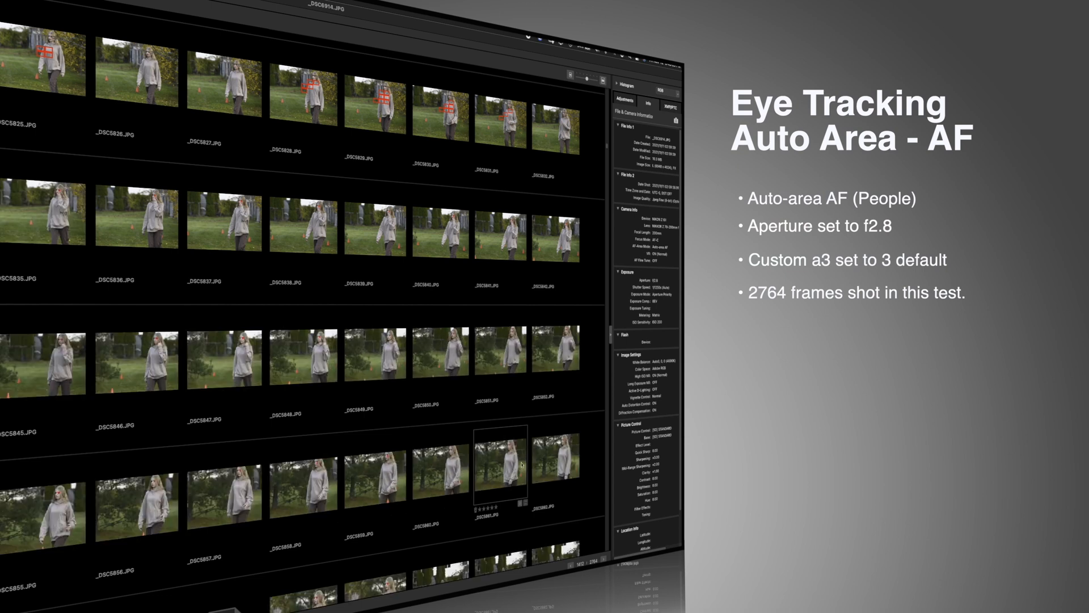
pyautogui.scroll(-3)
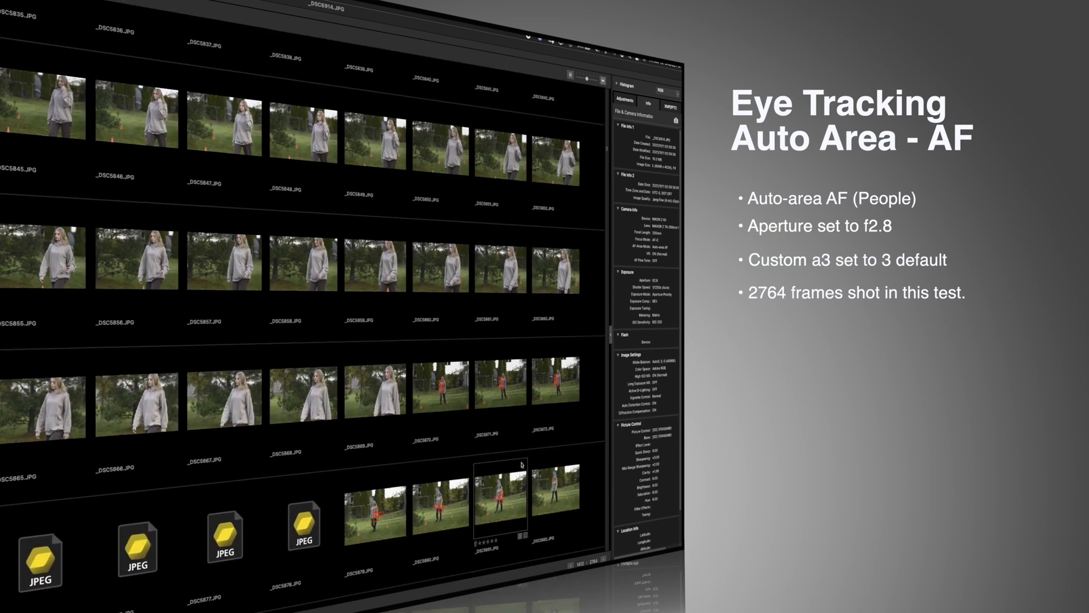
pyautogui.scroll(-3)
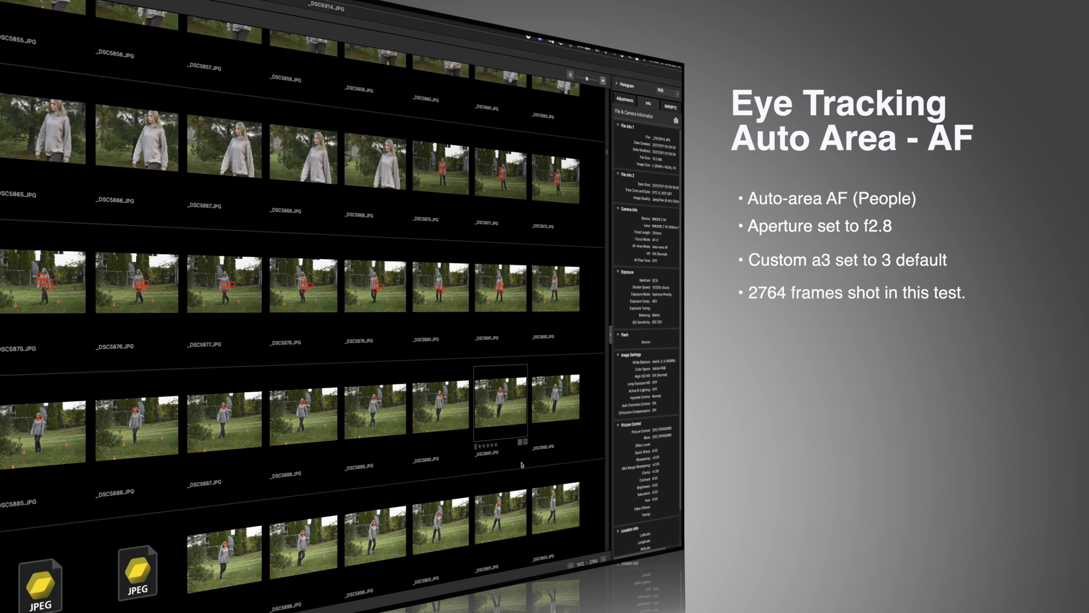
pyautogui.scroll(-3)
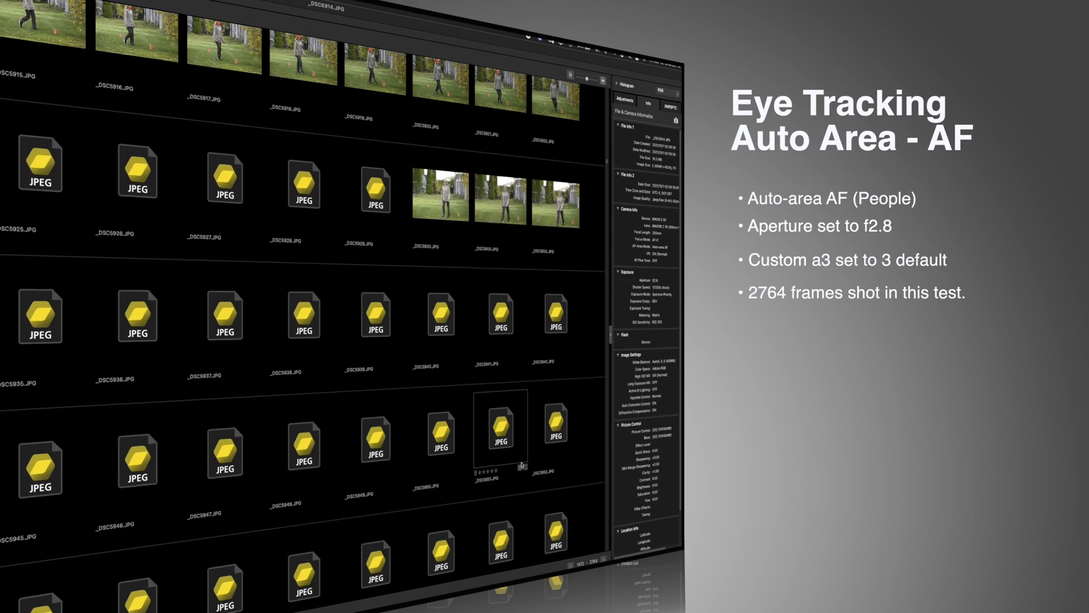
pyautogui.scroll(-3)
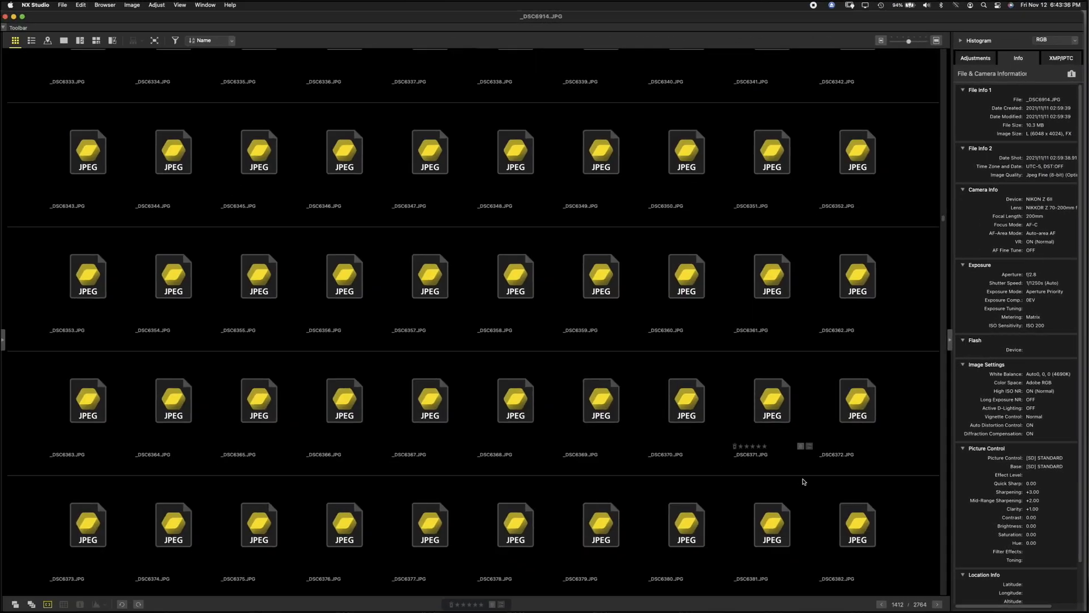
# Scroll further down the grid to the later _DSC66xx JPEG frames.
pyautogui.scroll(-3)
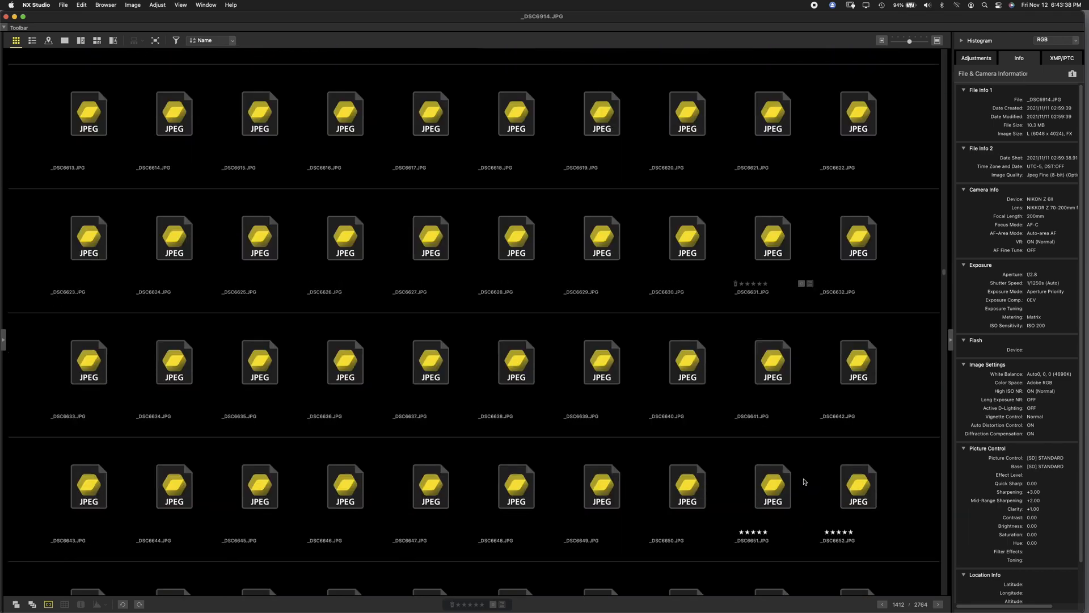
pyautogui.scroll(-3)
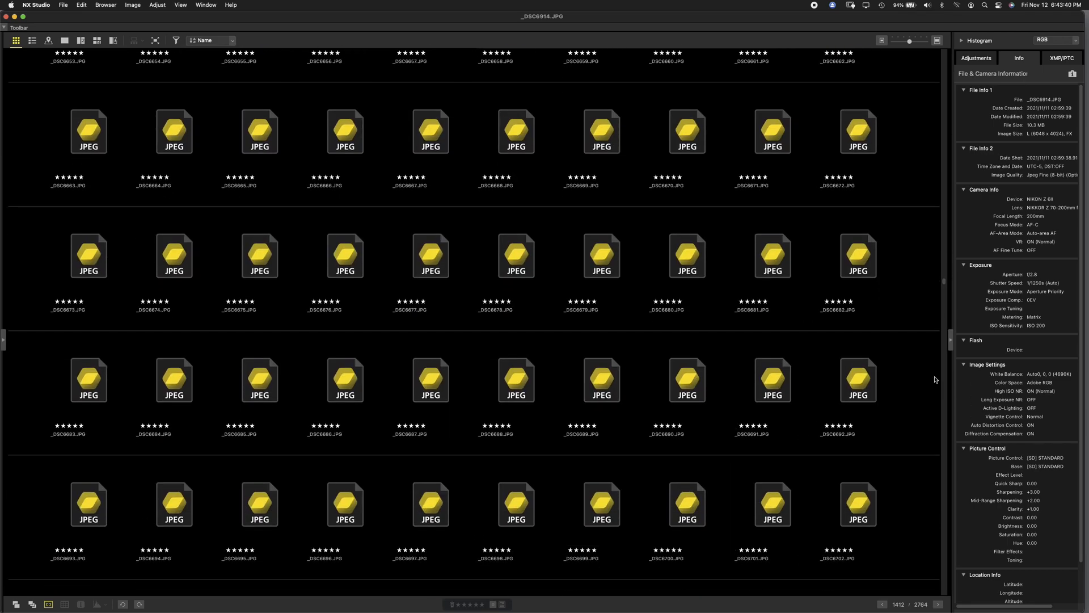
pyautogui.scroll(-3)
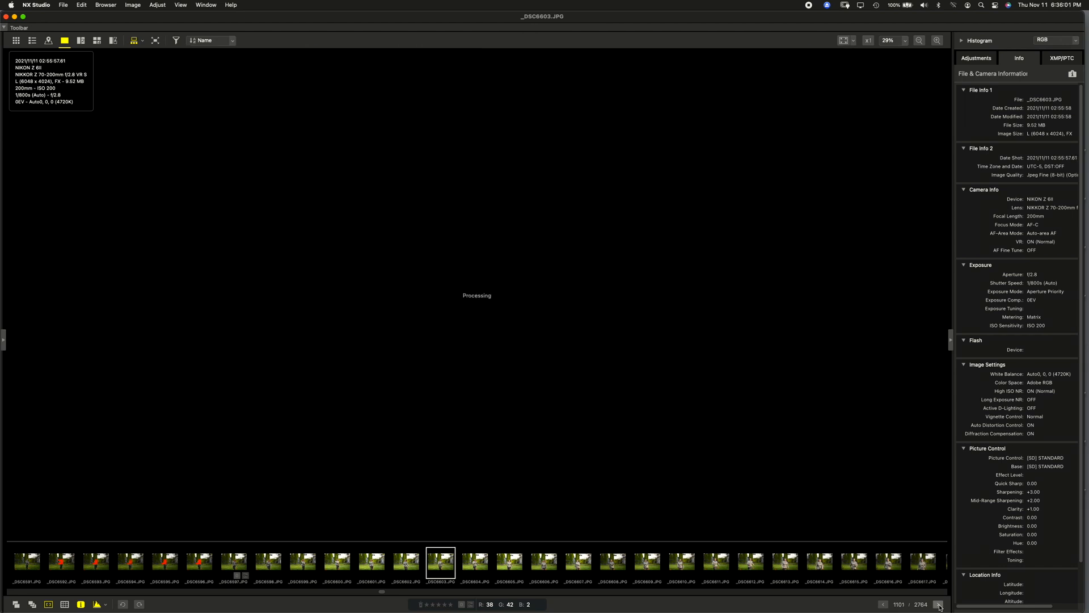
# Advance three frames, check the eye at 100%, then return to fit view on _DSC6620.
pyautogui.click(939, 604)
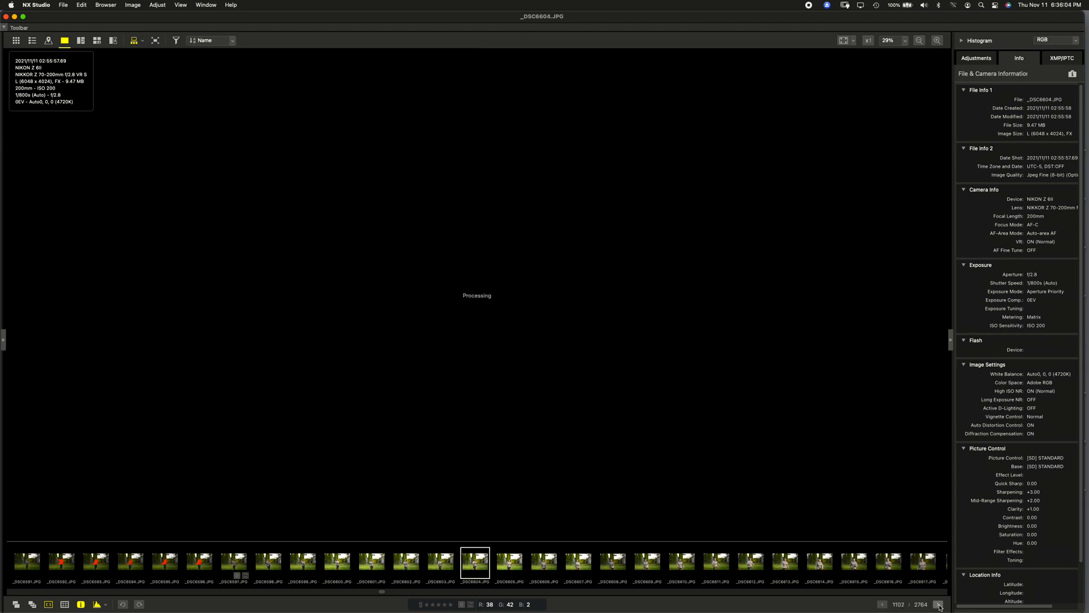
pyautogui.click(937, 603)
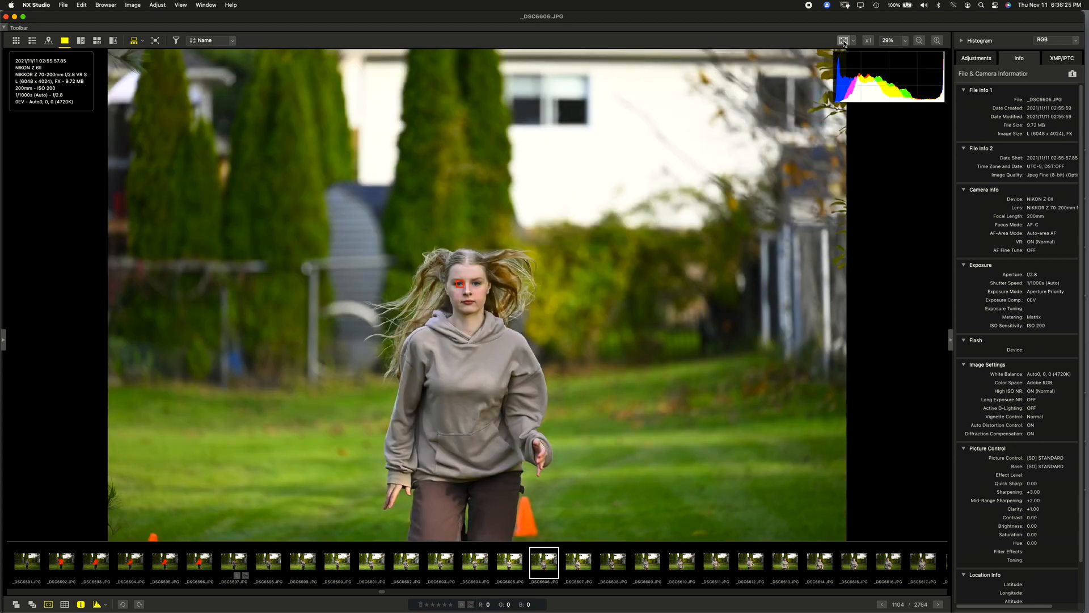
pyautogui.click(612, 563)
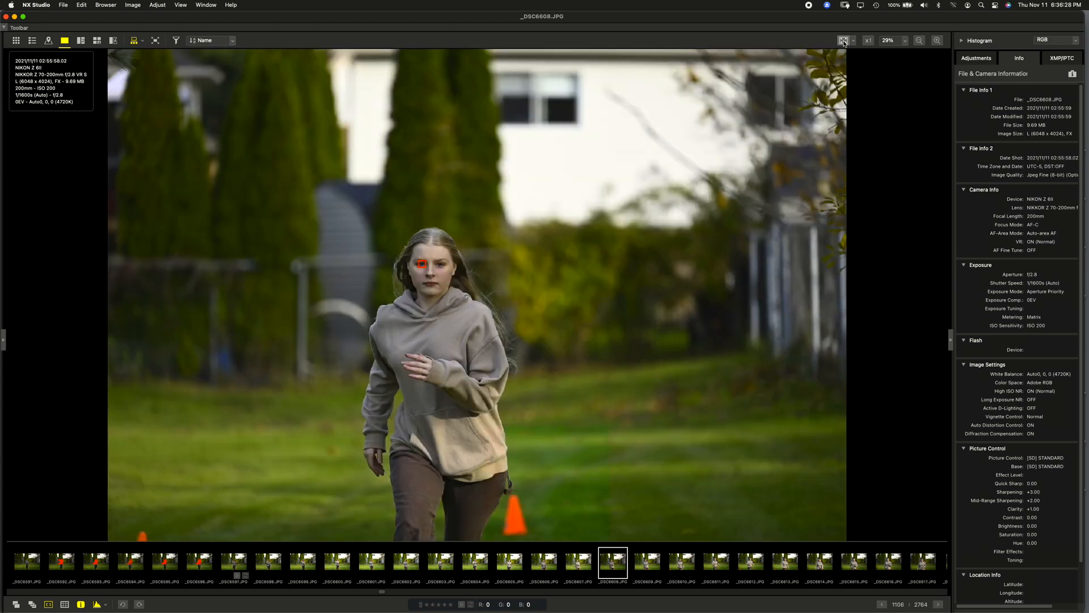
pyautogui.click(867, 39)
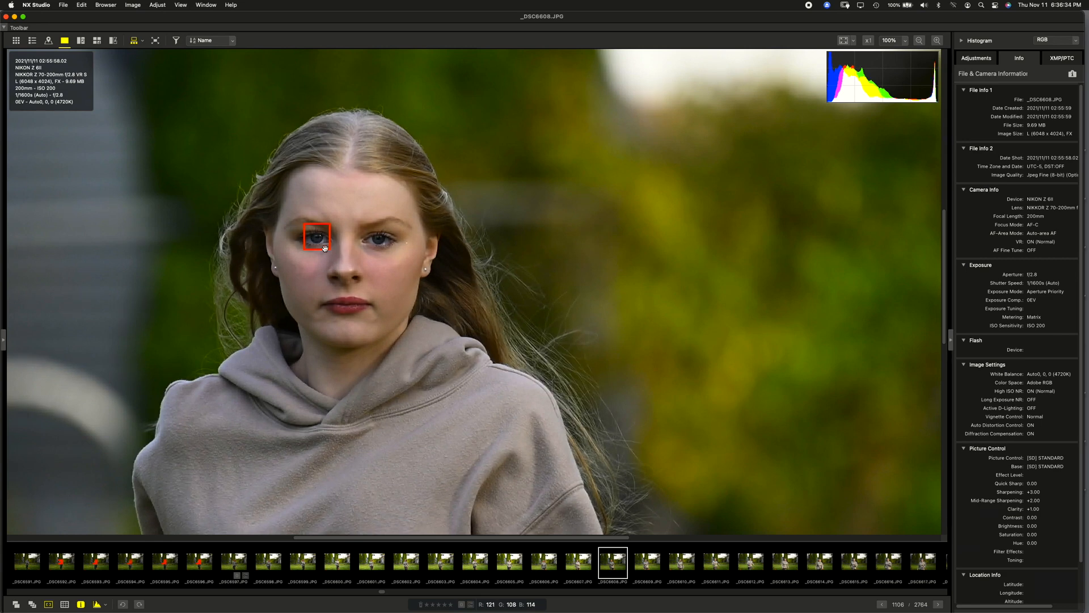
pyautogui.click(843, 40)
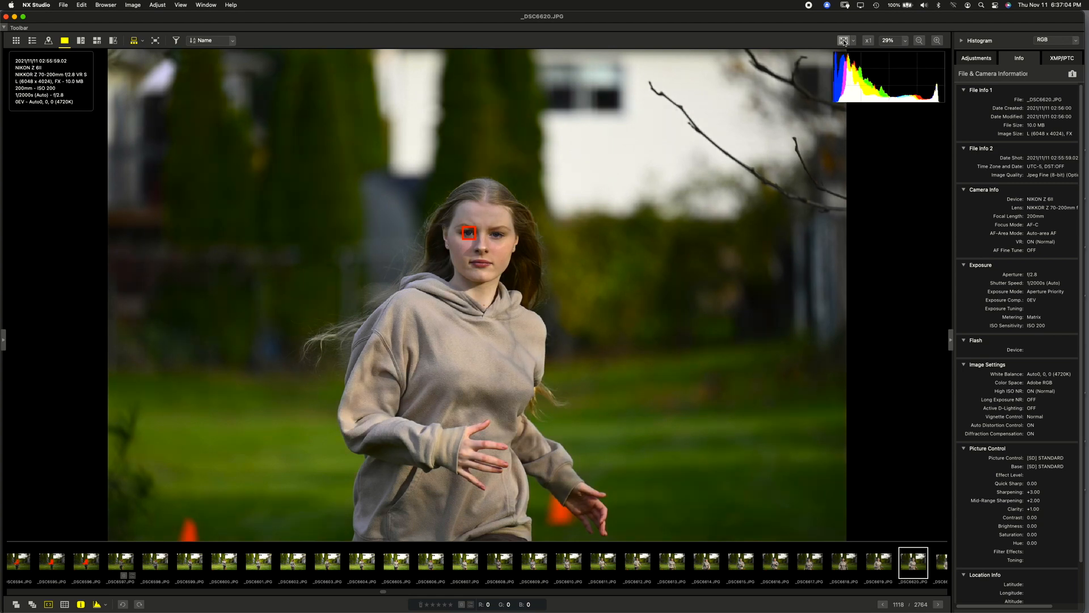
# Advance to _DSC6639, pan around the face at 100%, then go back to fit view.
pyautogui.press('right')
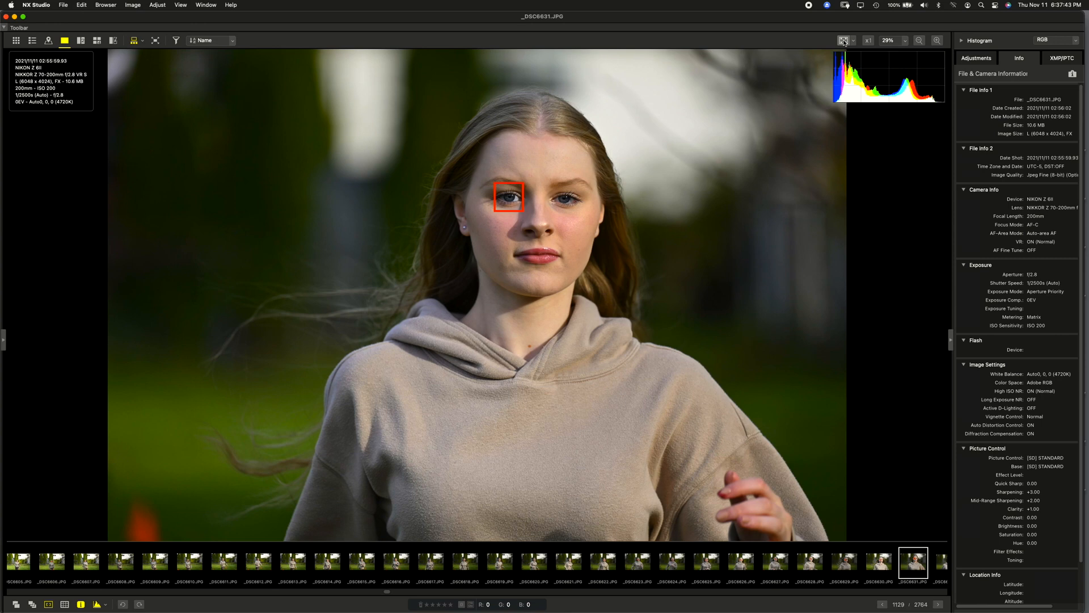
pyautogui.press('right')
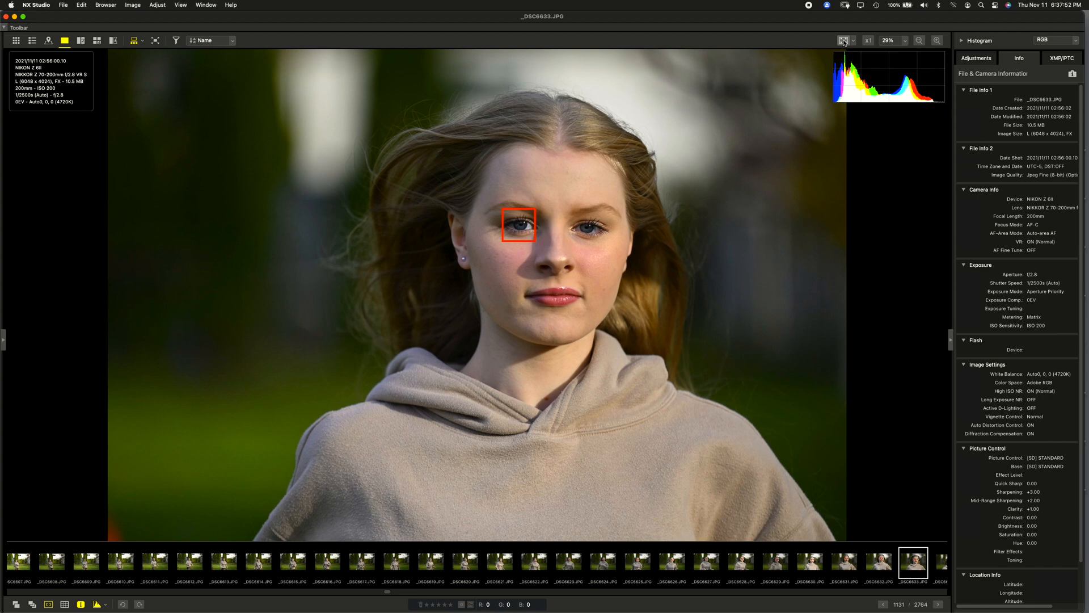
pyautogui.click(867, 40)
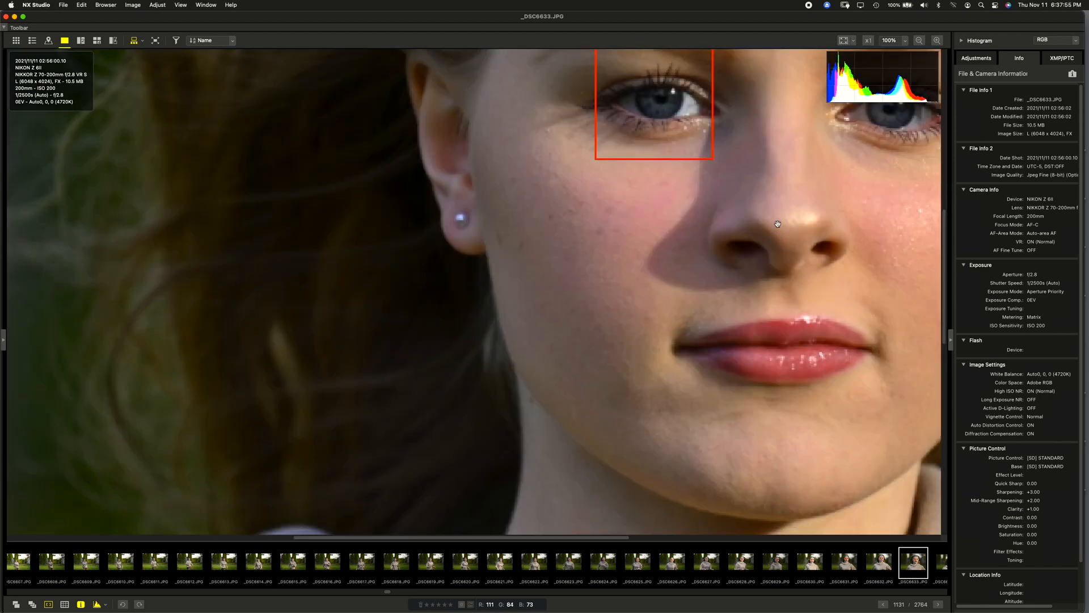
pyautogui.moveTo(778, 224); pyautogui.dragTo(613, 360)
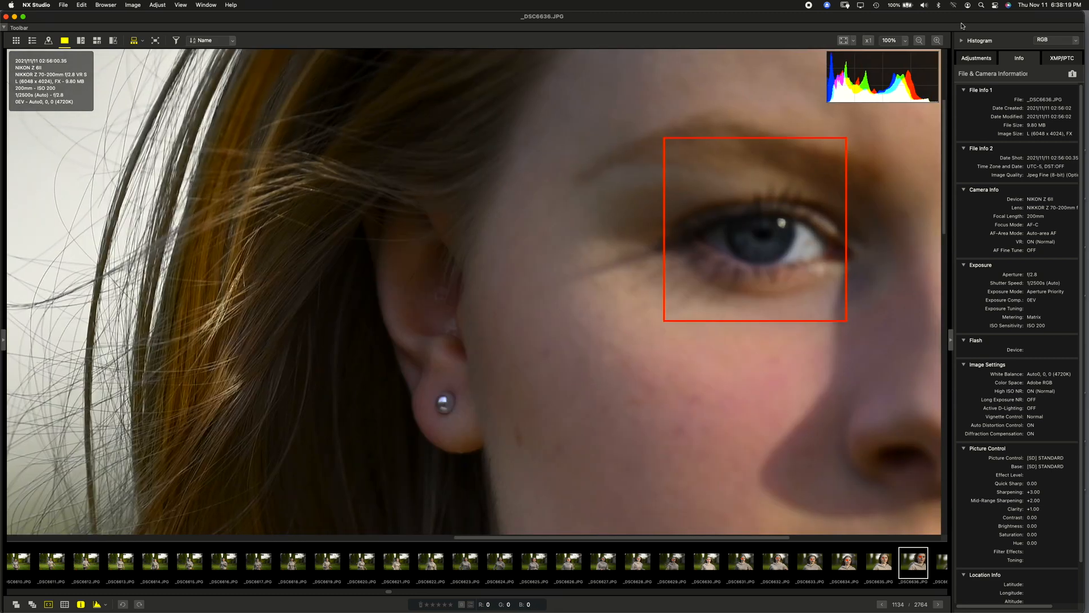
pyautogui.click(919, 40)
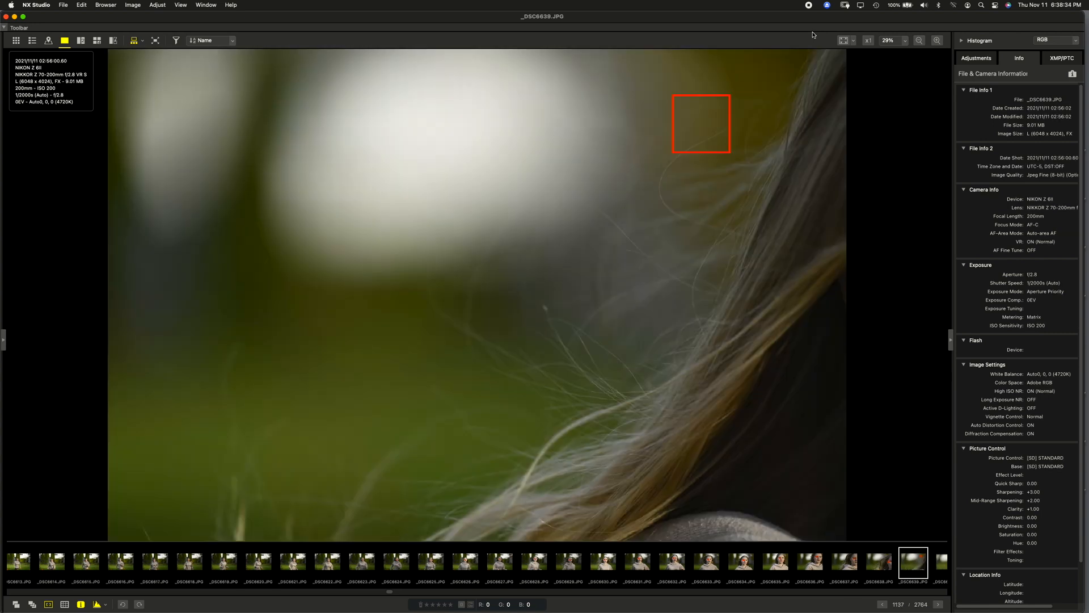
pyautogui.click(962, 40)
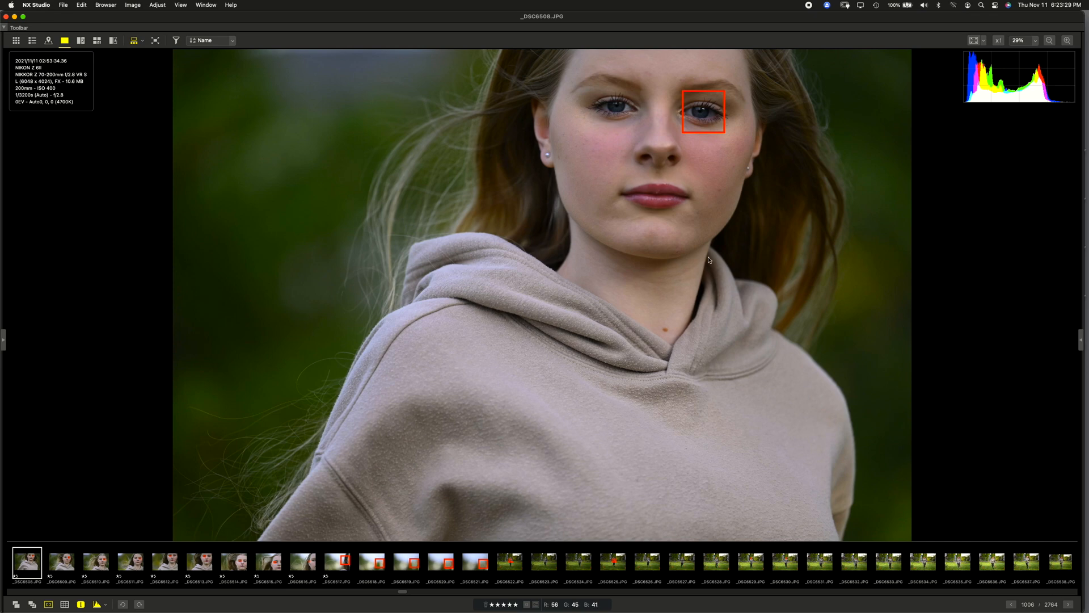
# Move to the wider running frame _DSC6447 with focus on her eye.
pyautogui.click(1081, 604)
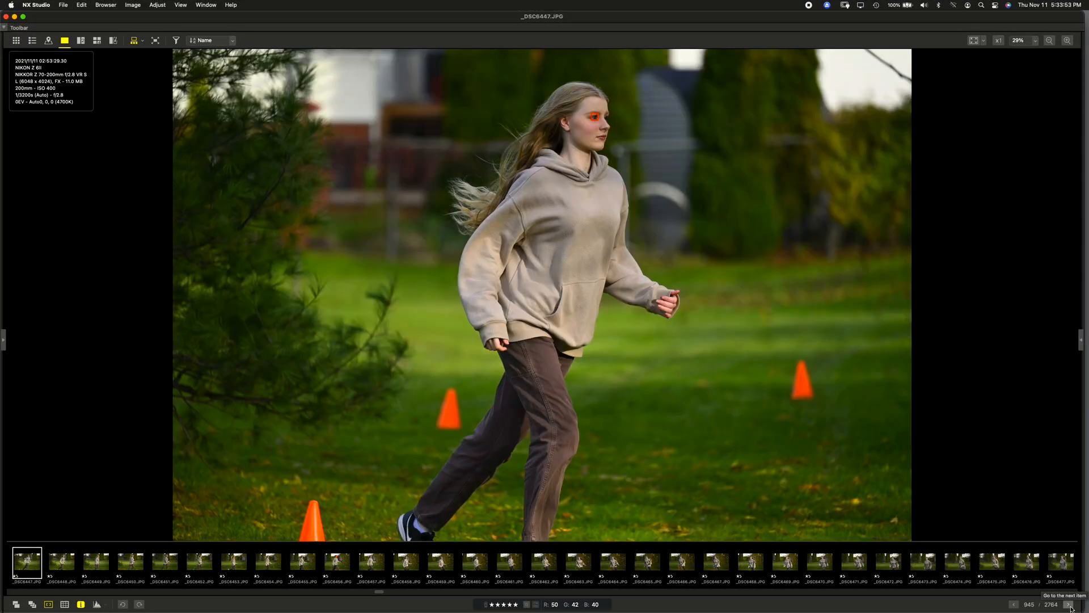
# Step ahead through the walking frames to _DSC6475, then return to _DSC6447.
pyautogui.click(1081, 595)
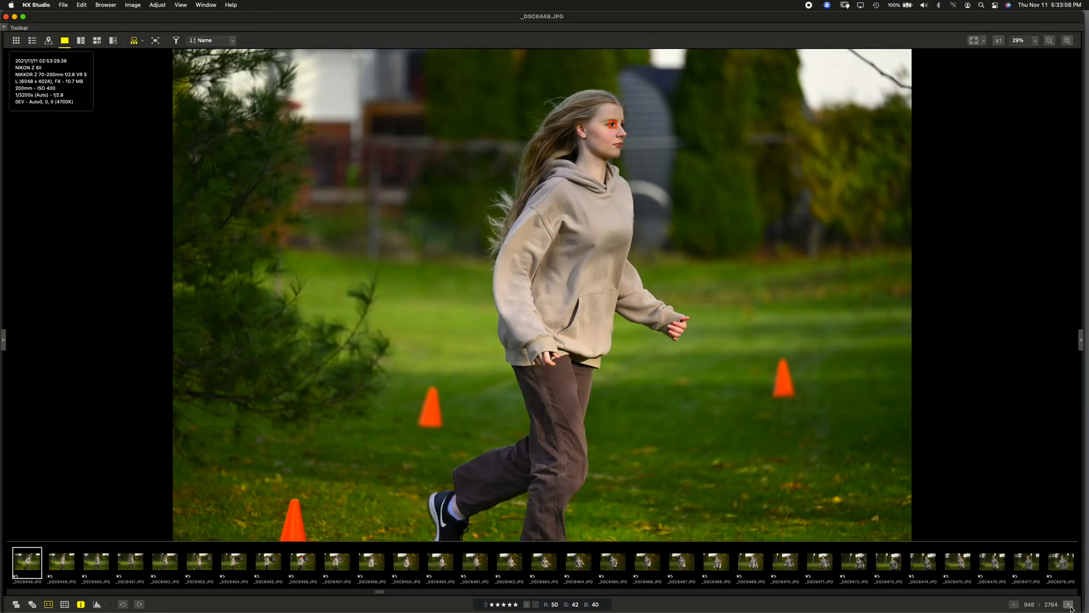
pyautogui.click(1079, 604)
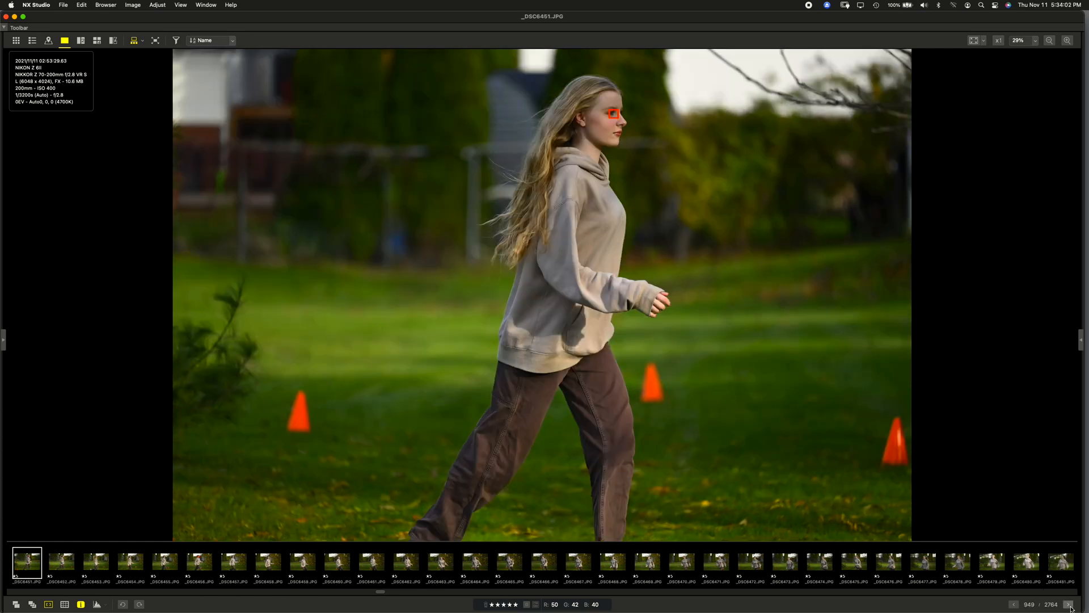
pyautogui.press('right')
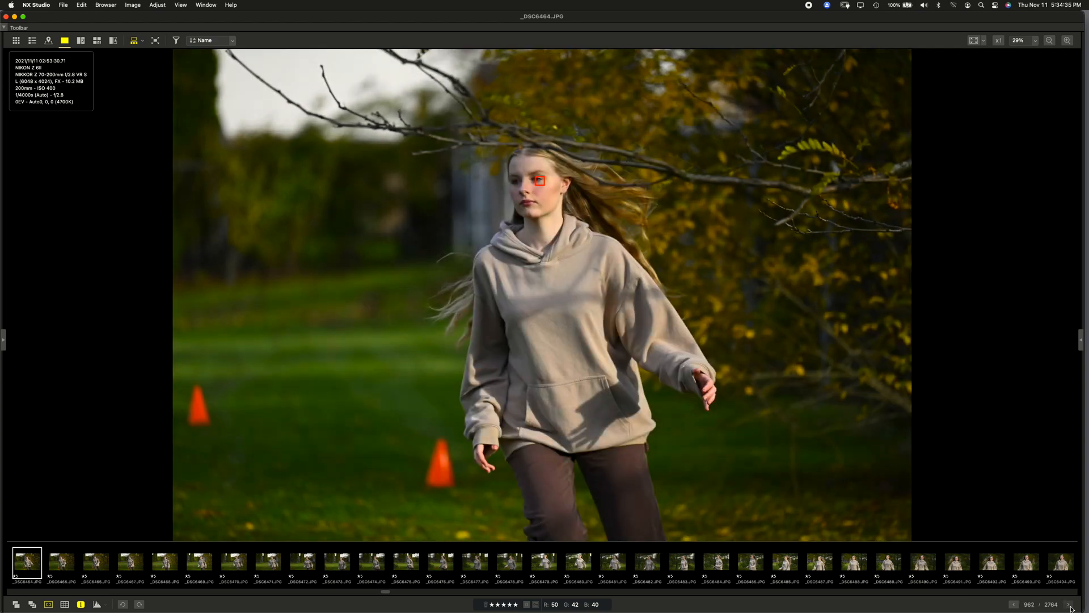
pyautogui.press('right')
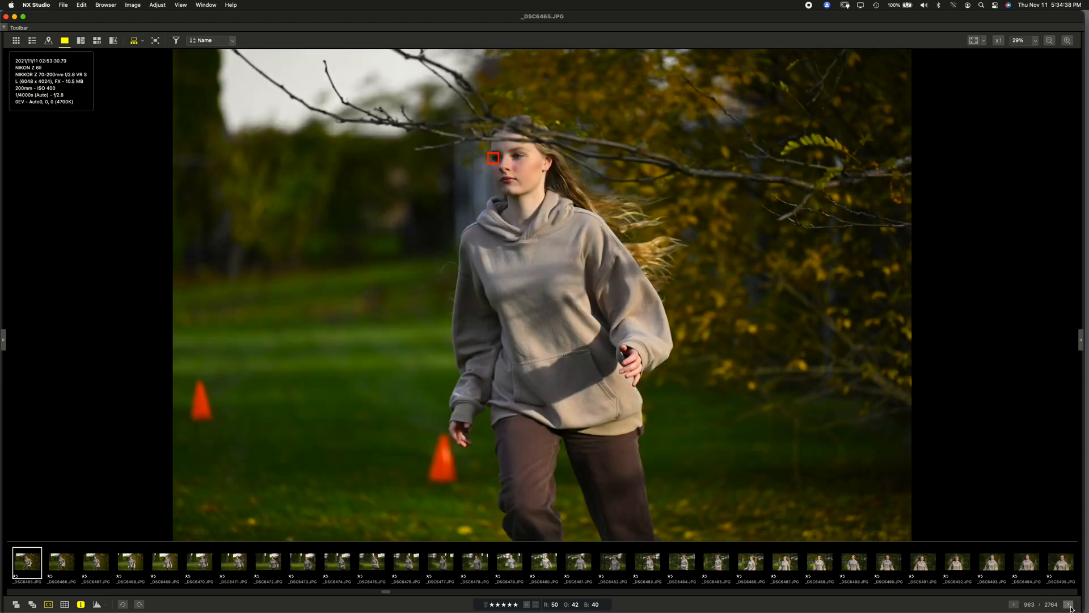
pyautogui.press('right')
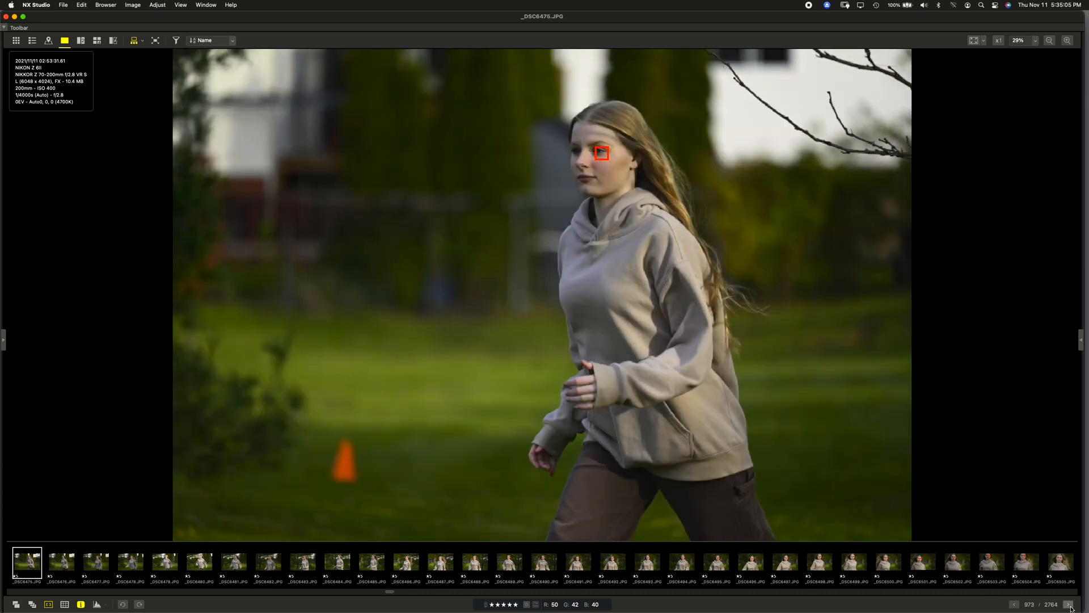
pyautogui.click(1072, 604)
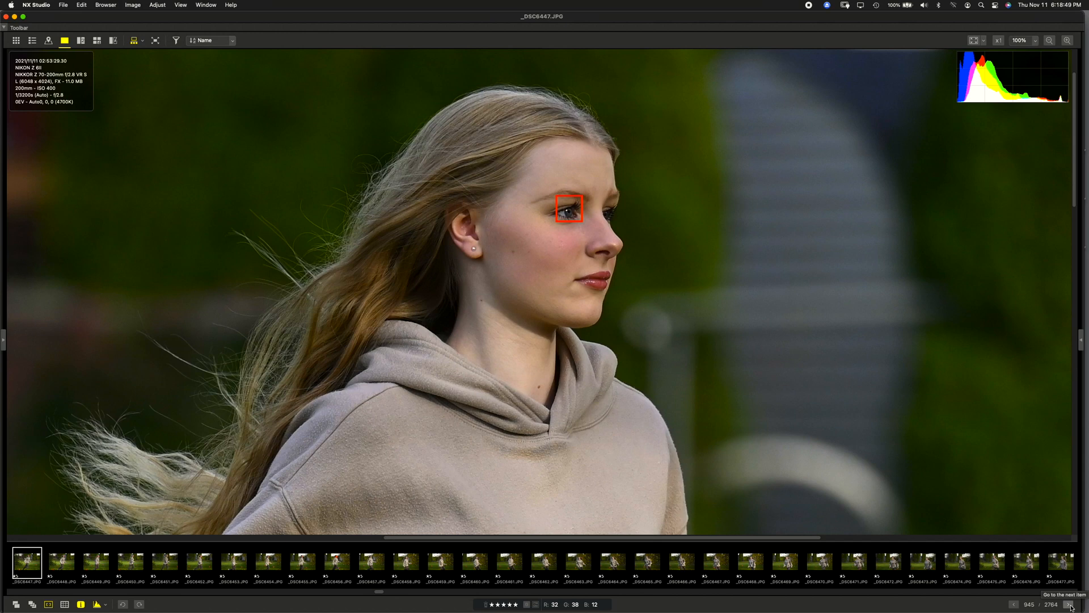
# Advance through the close-ups to portrait-orientation _DSC6866, with the camera info panel open.
pyautogui.click(1081, 594)
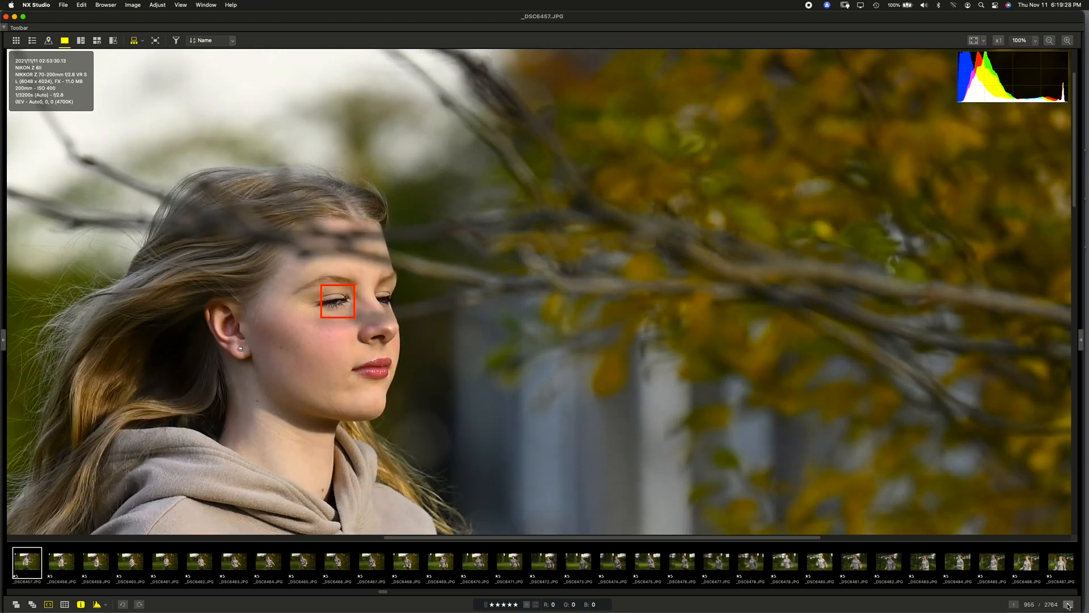
pyautogui.press('right')
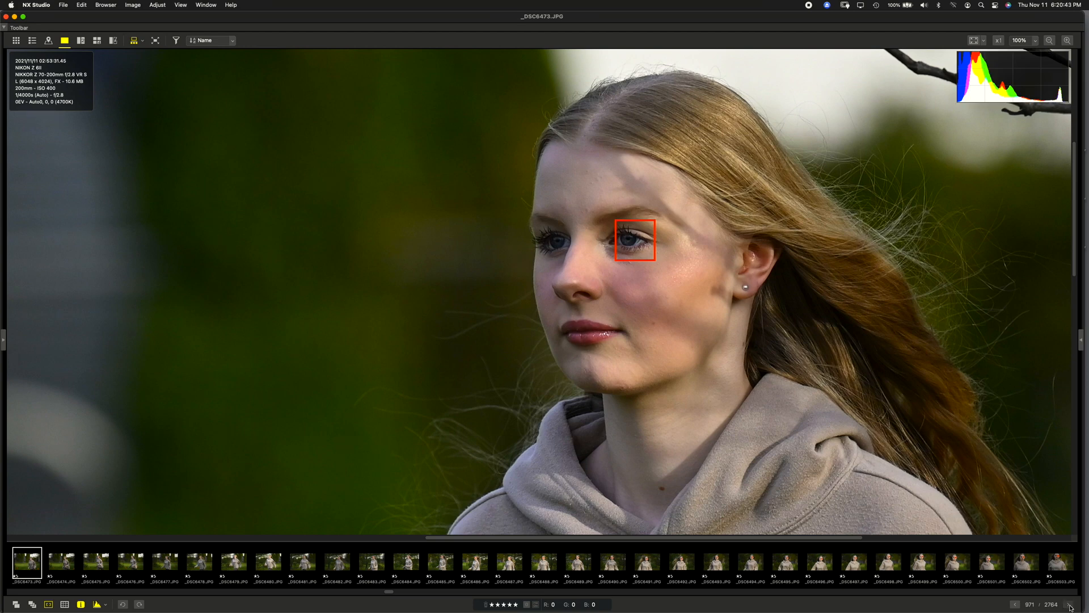
pyautogui.press('right')
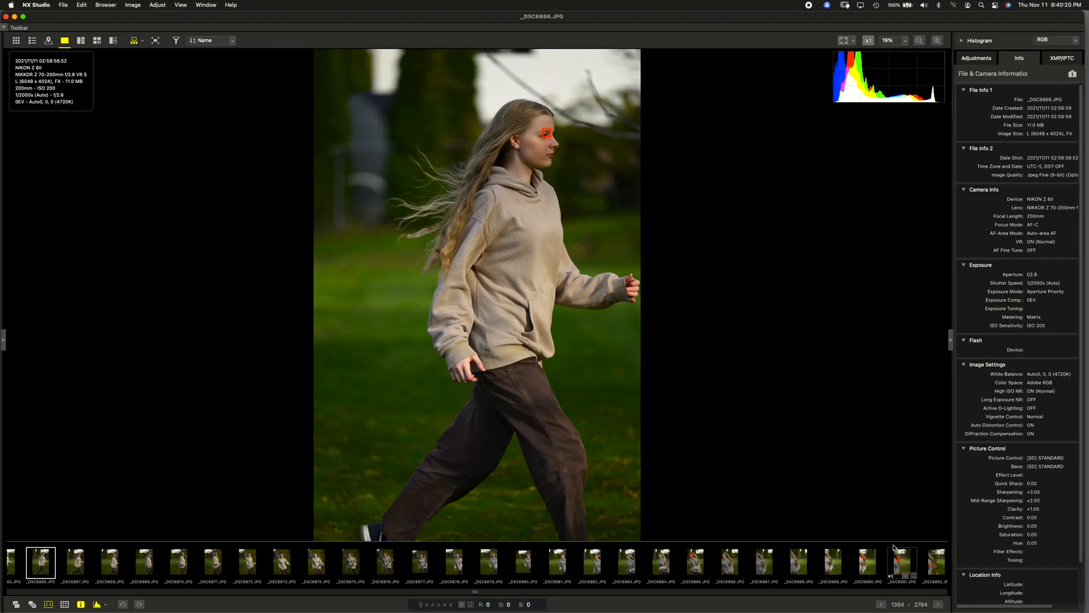
# Step through the hoodie burst from _DSC6868 to _DSC6913, then return to _DSC6866.
pyautogui.click(939, 604)
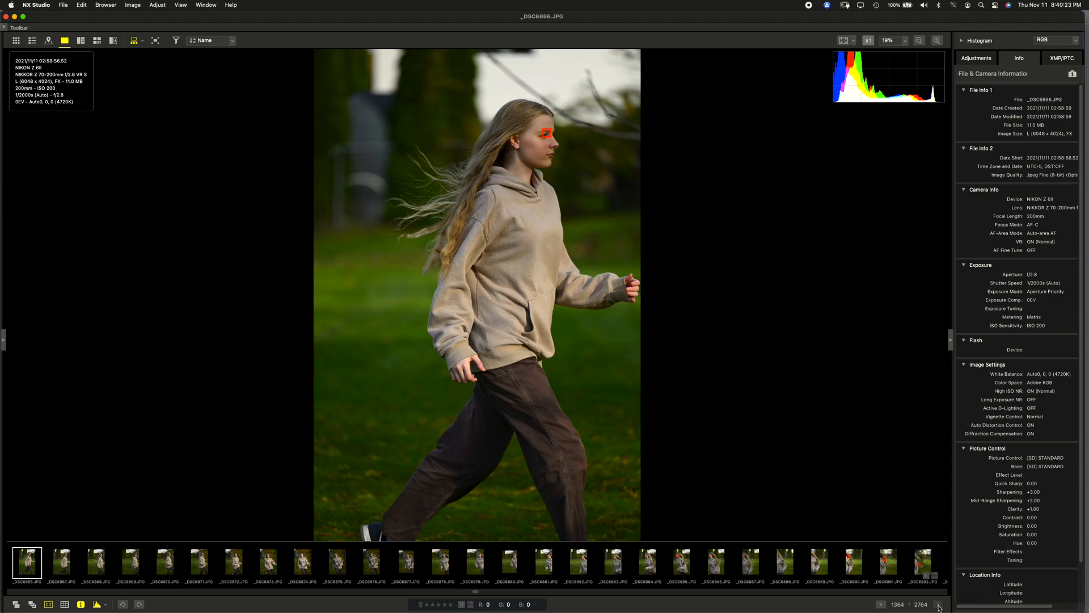
pyautogui.click(938, 603)
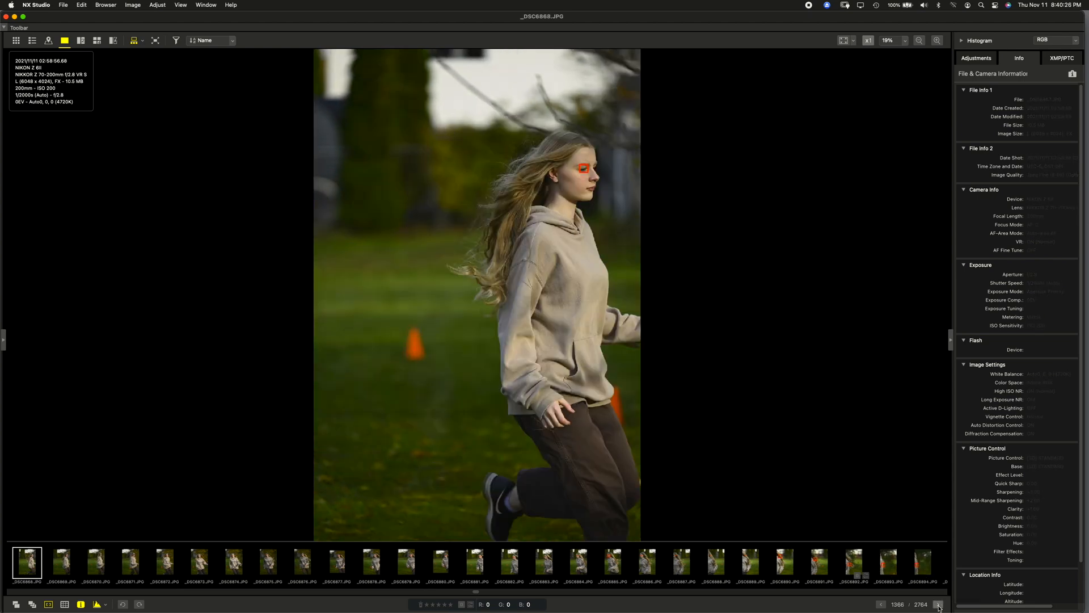
pyautogui.click(937, 603)
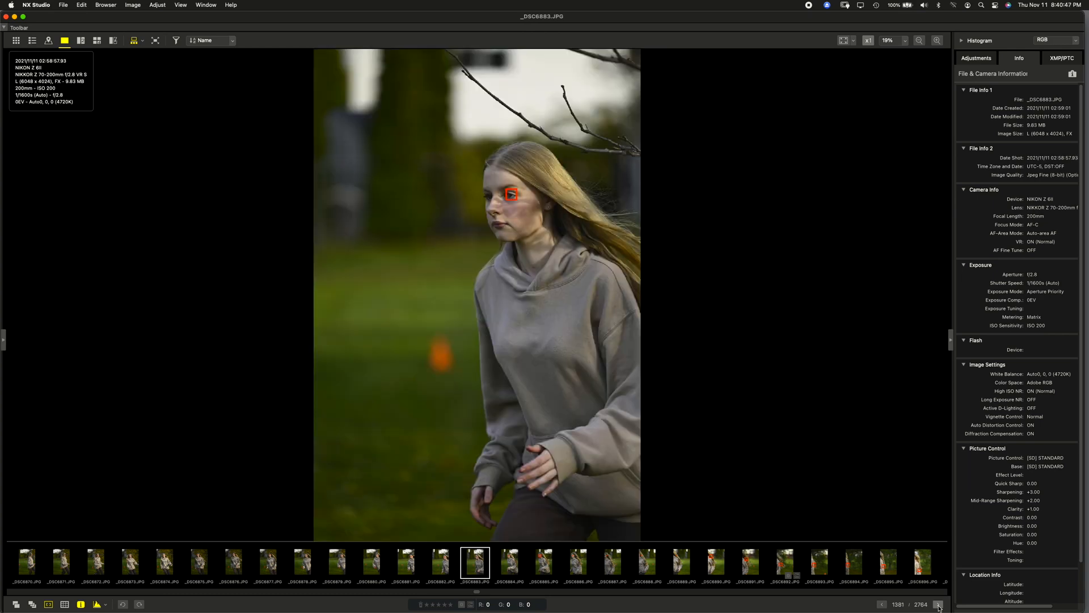
pyautogui.click(938, 603)
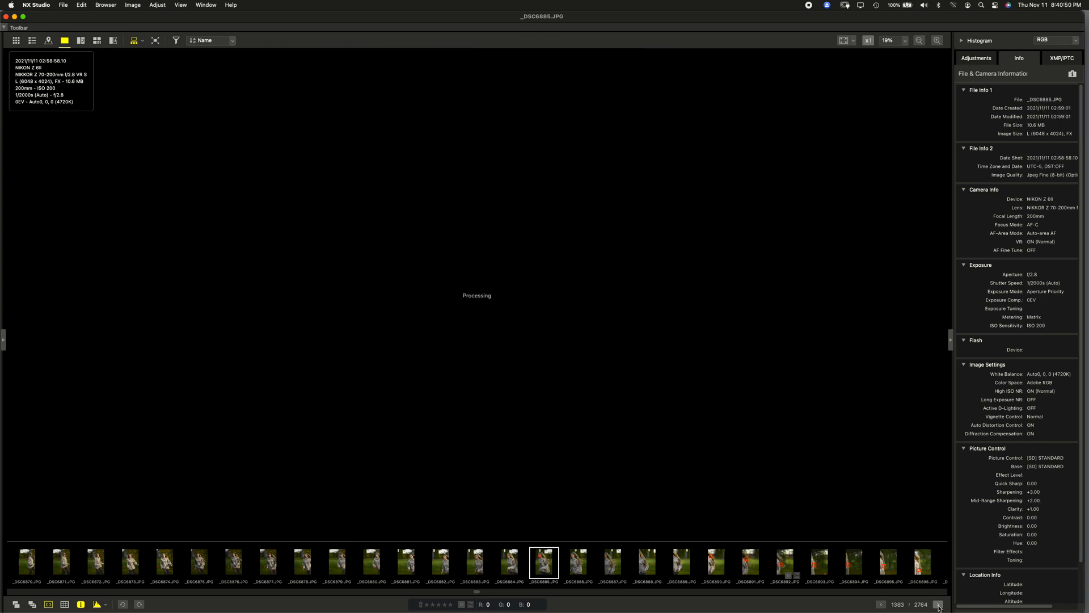
pyautogui.click(938, 603)
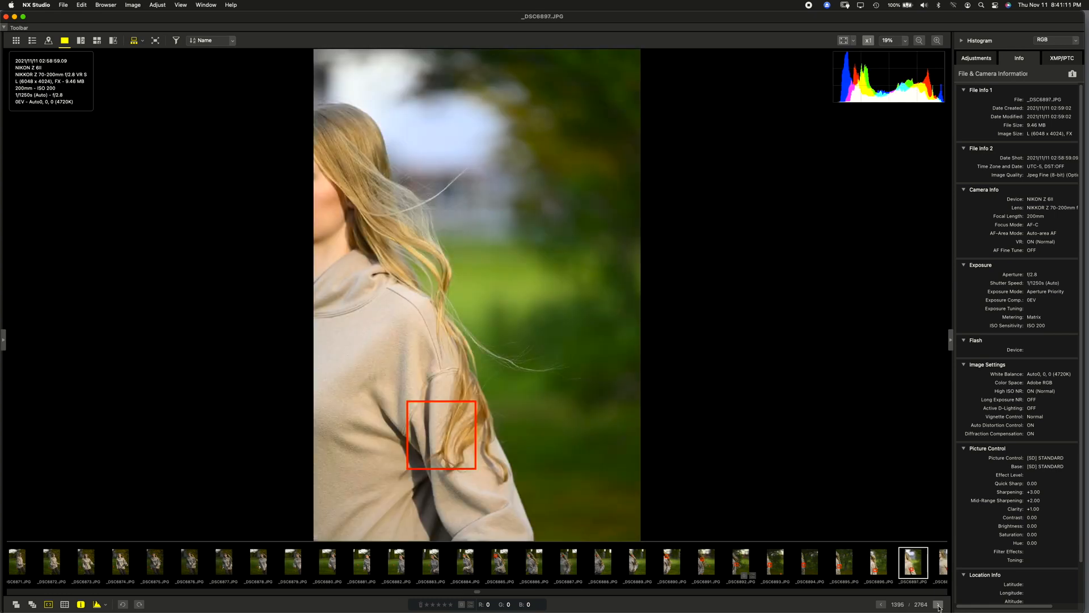
pyautogui.click(938, 604)
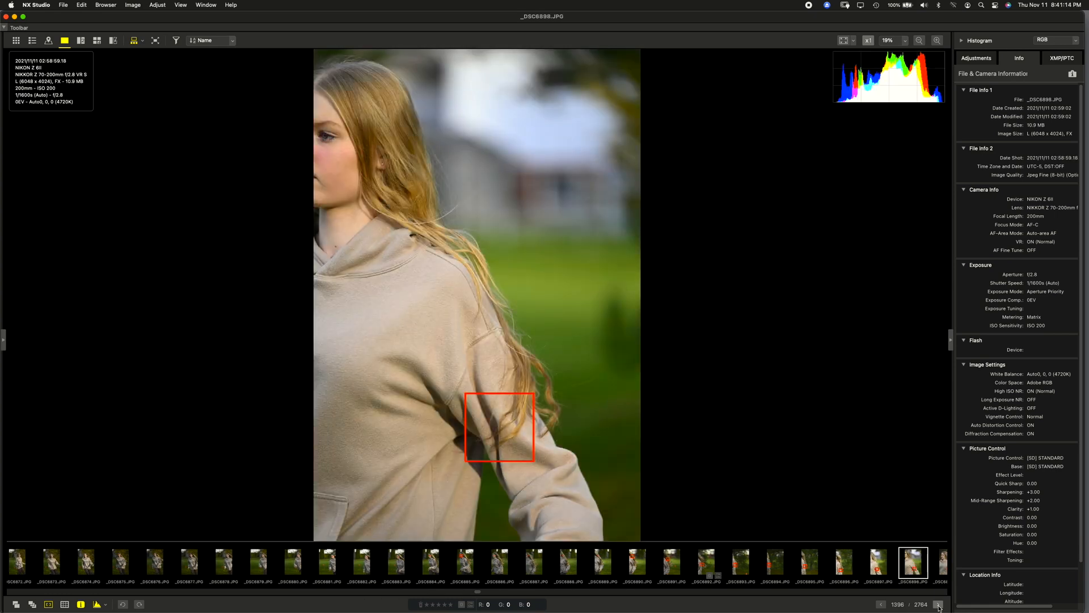
pyautogui.click(937, 604)
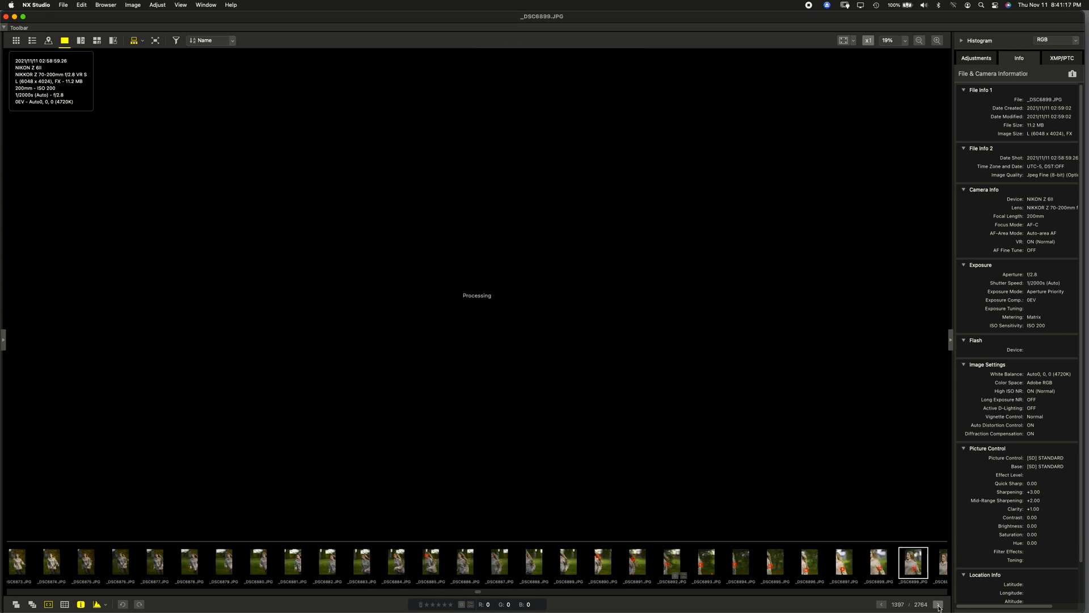
pyautogui.click(938, 604)
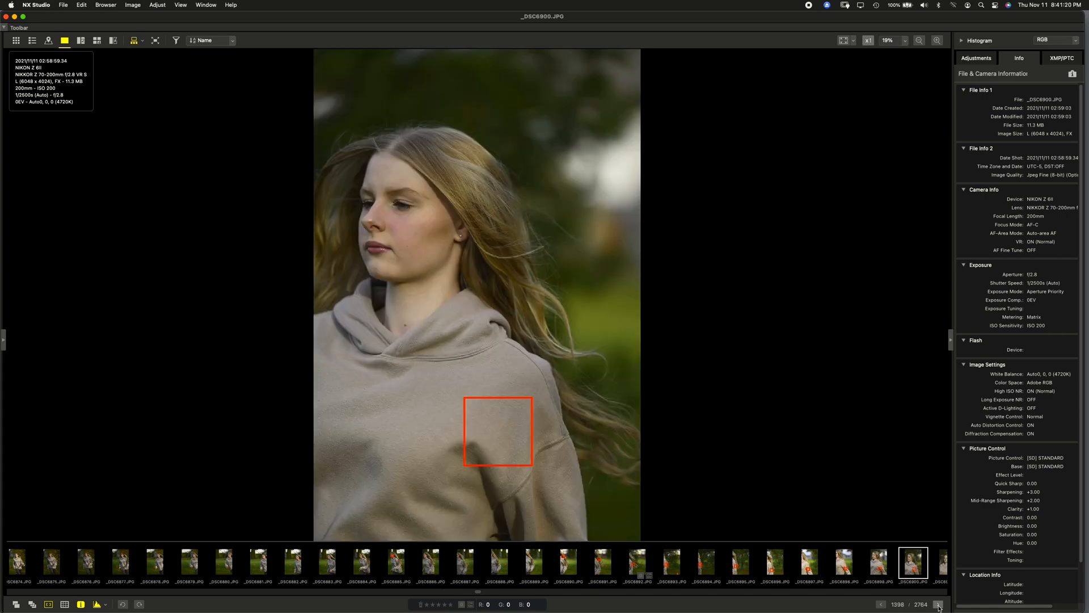
pyautogui.click(938, 604)
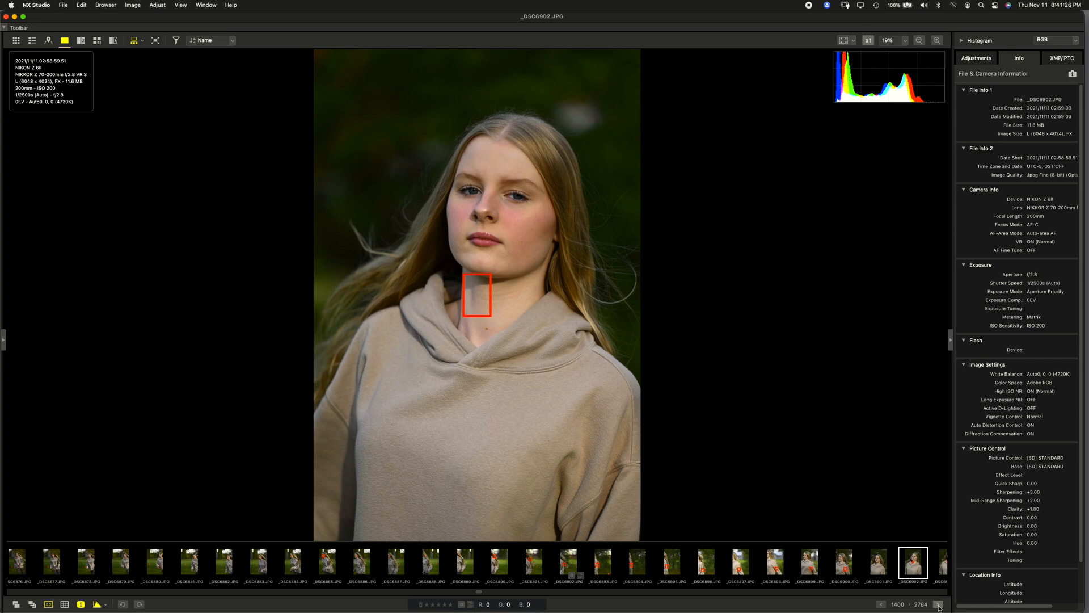
pyautogui.click(939, 603)
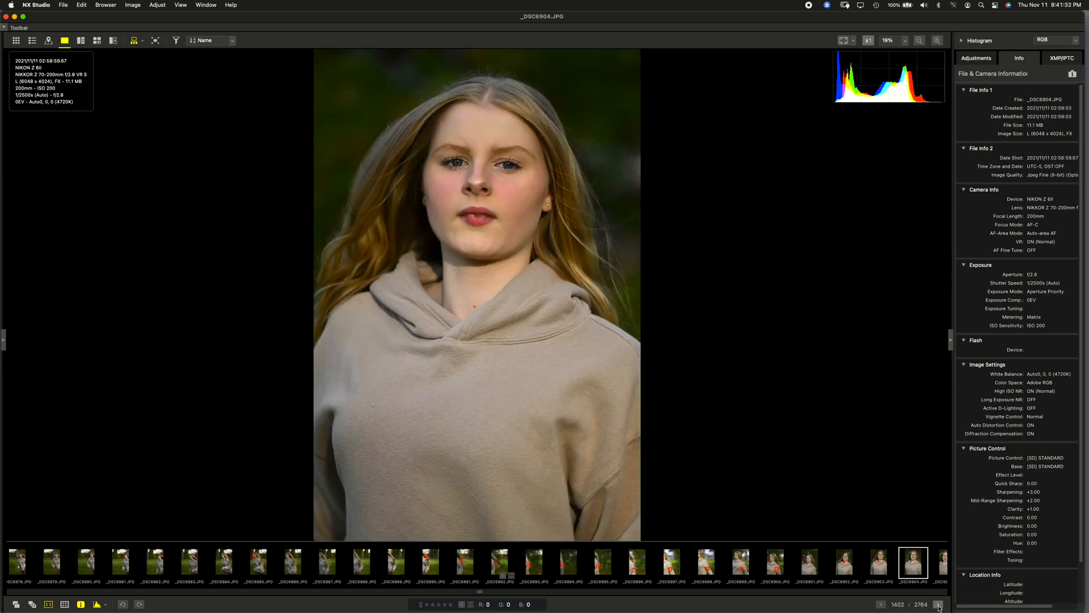
pyautogui.click(937, 604)
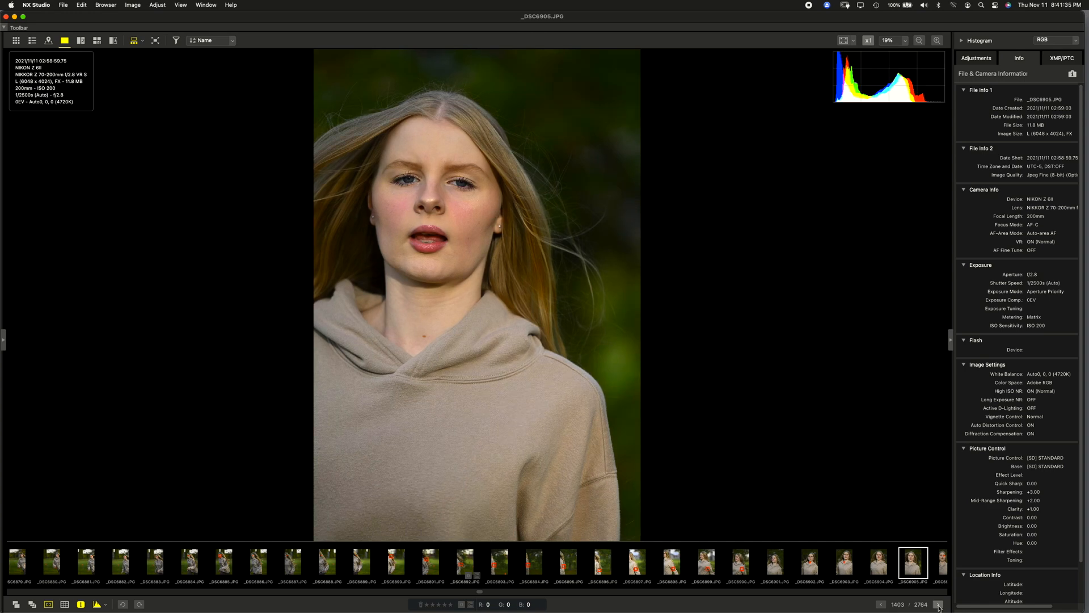
pyautogui.click(938, 603)
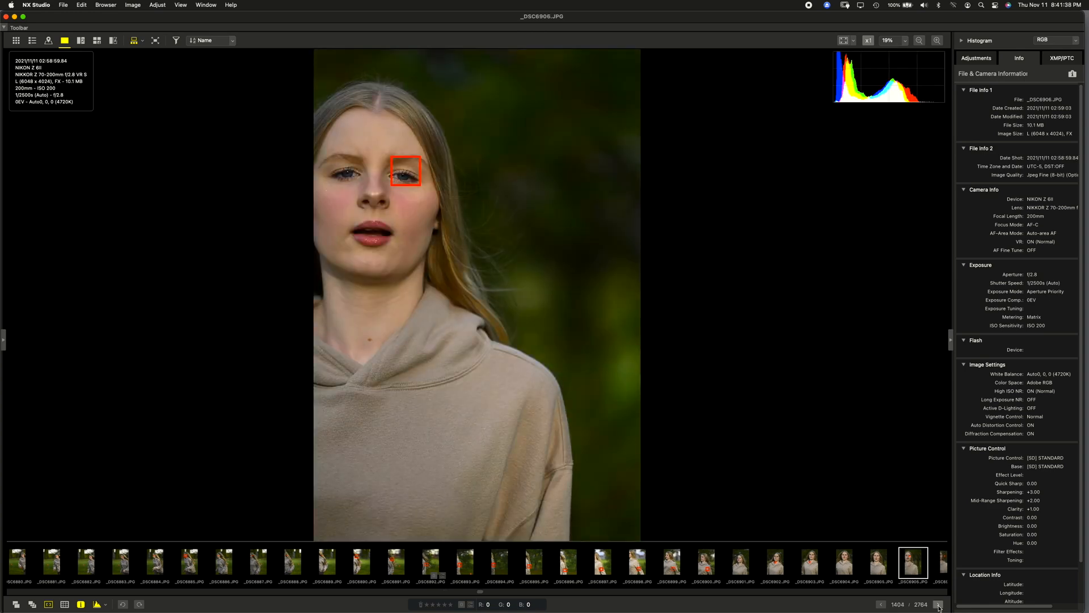
pyautogui.click(938, 604)
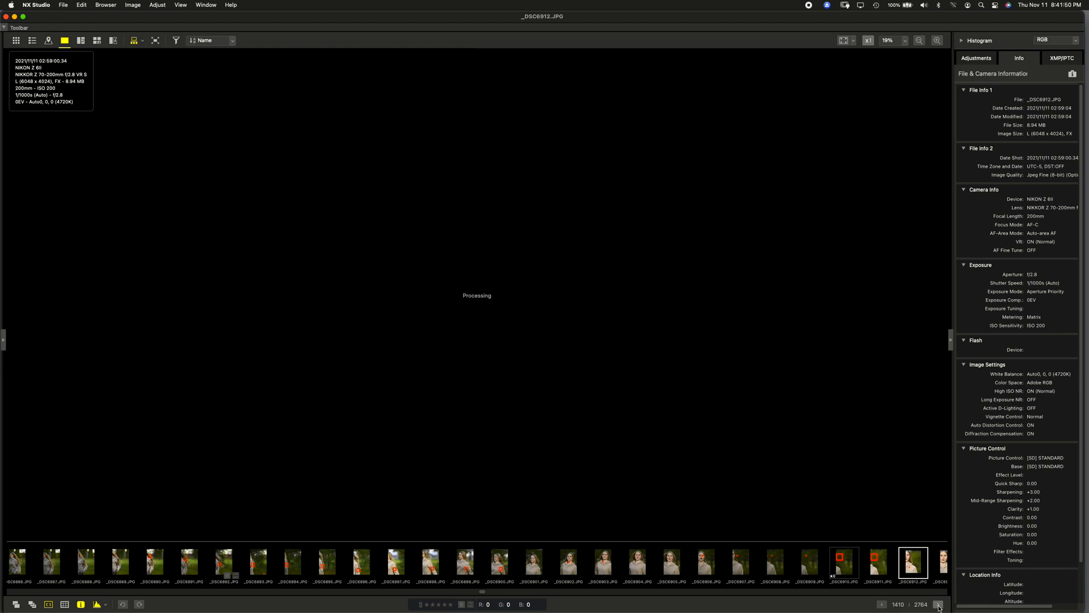
pyautogui.click(938, 603)
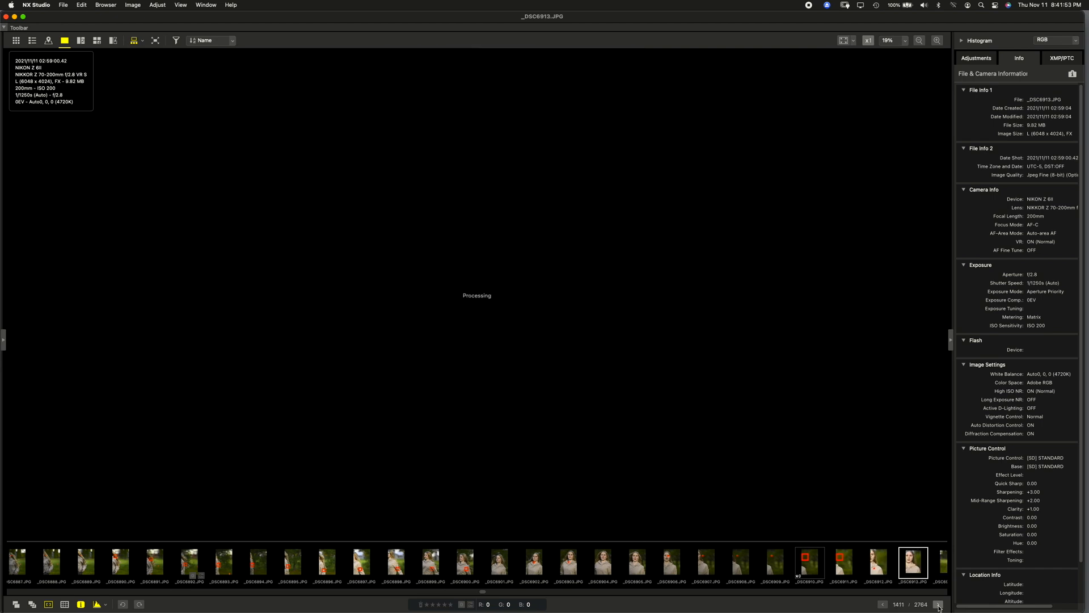
pyautogui.click(938, 604)
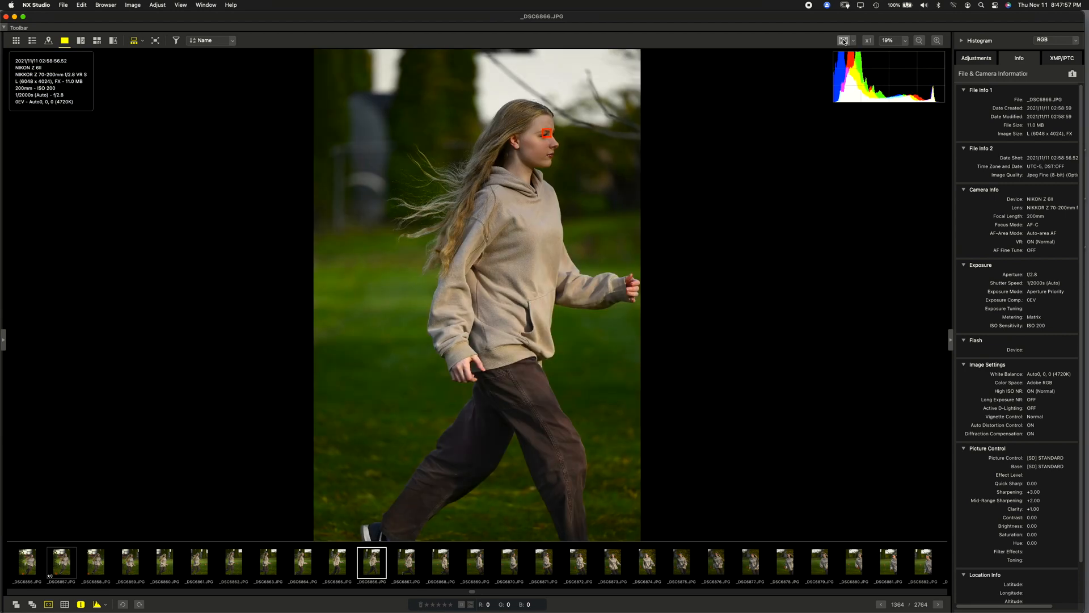
# View frames at 100% from _DSC6870 onward, ending on _DSC6890 with focus on her hair.
pyautogui.click(868, 40)
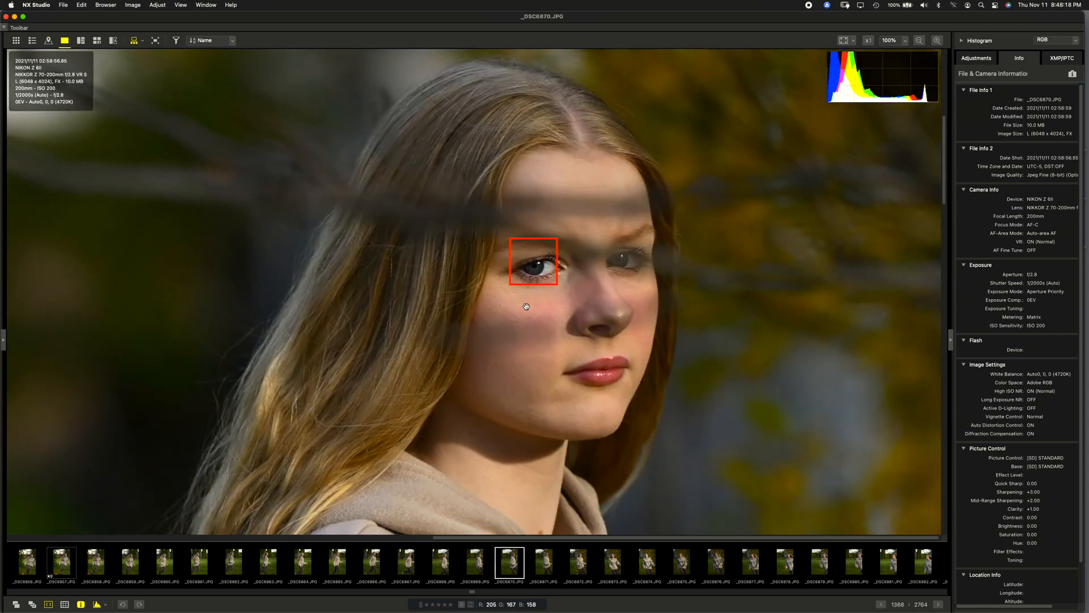
pyautogui.click(545, 561)
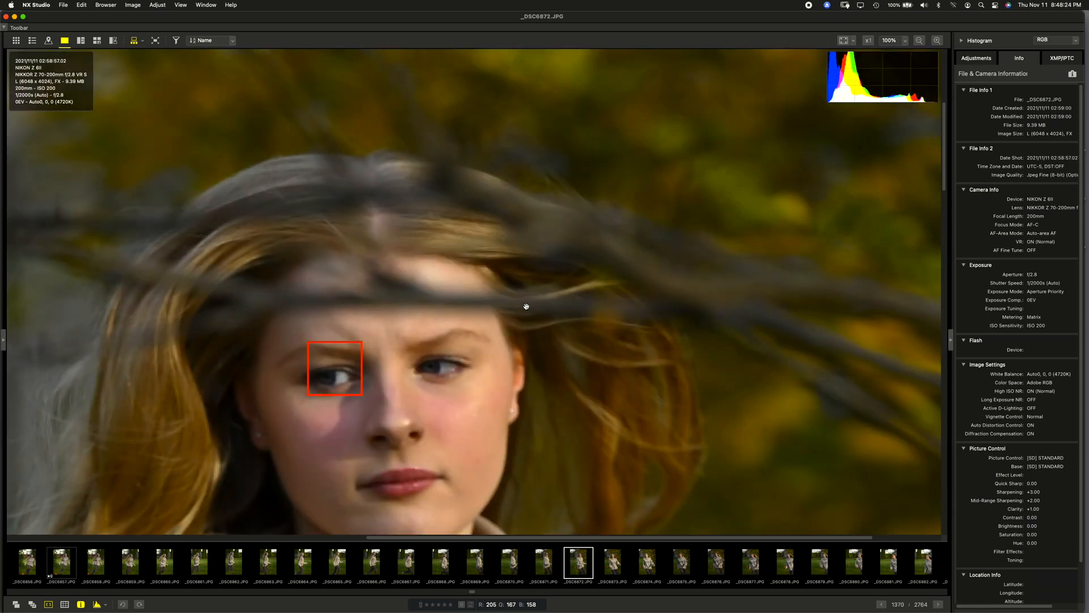
pyautogui.click(612, 563)
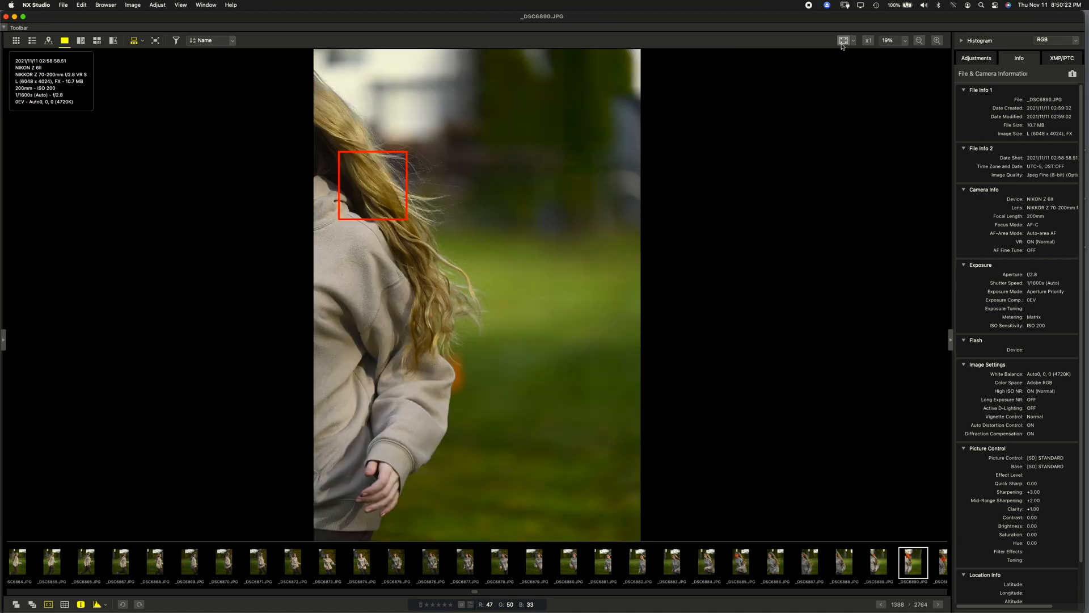
# Inspect _DSC6893's hair at 100%, then switch to the thumbnail grid view.
pyautogui.click(867, 39)
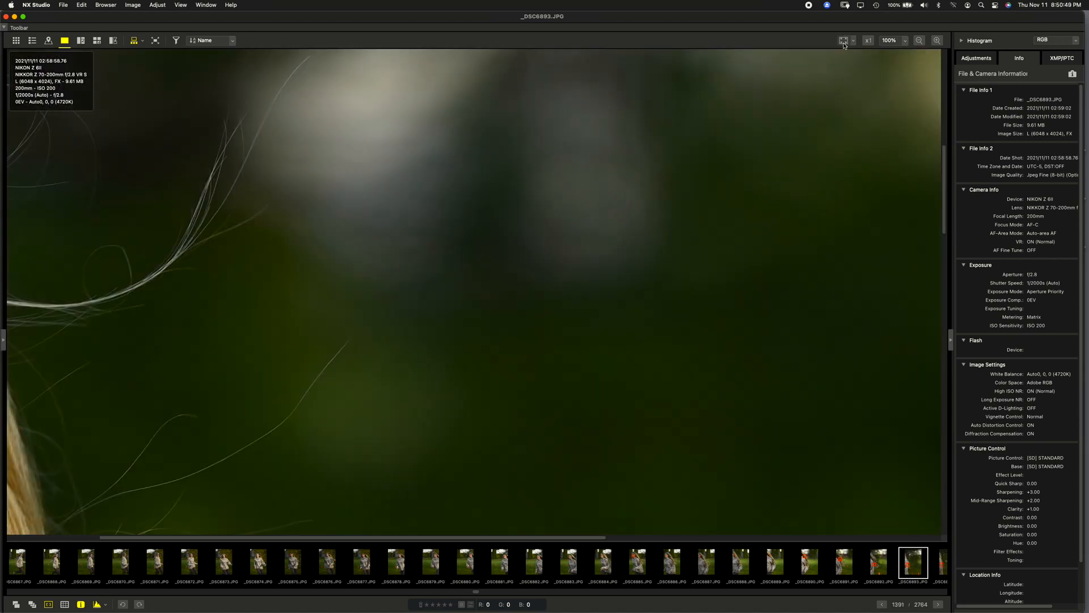
pyautogui.click(845, 40)
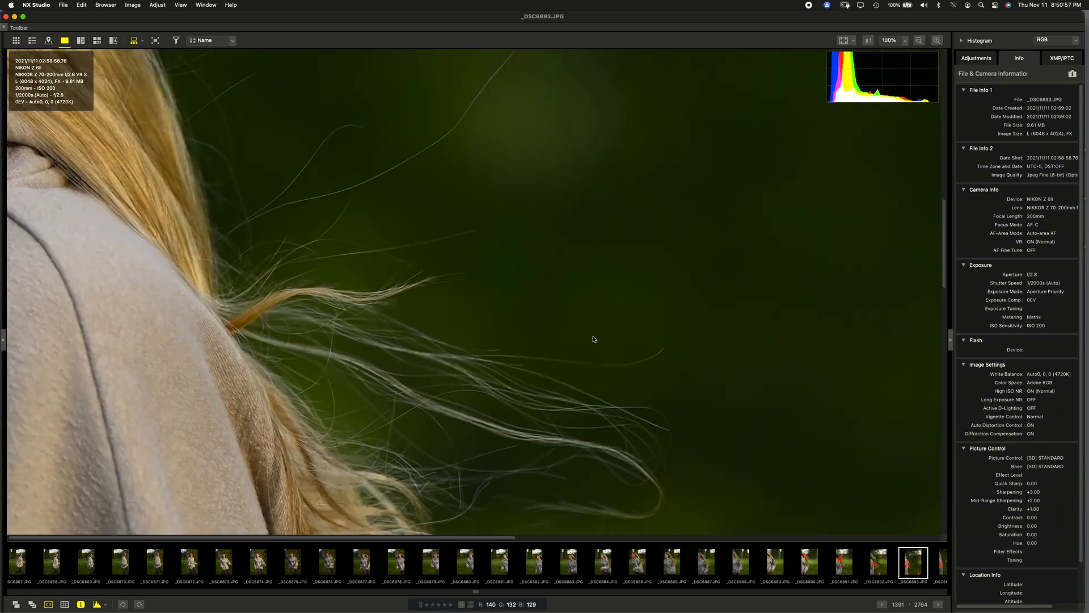
pyautogui.click(16, 40)
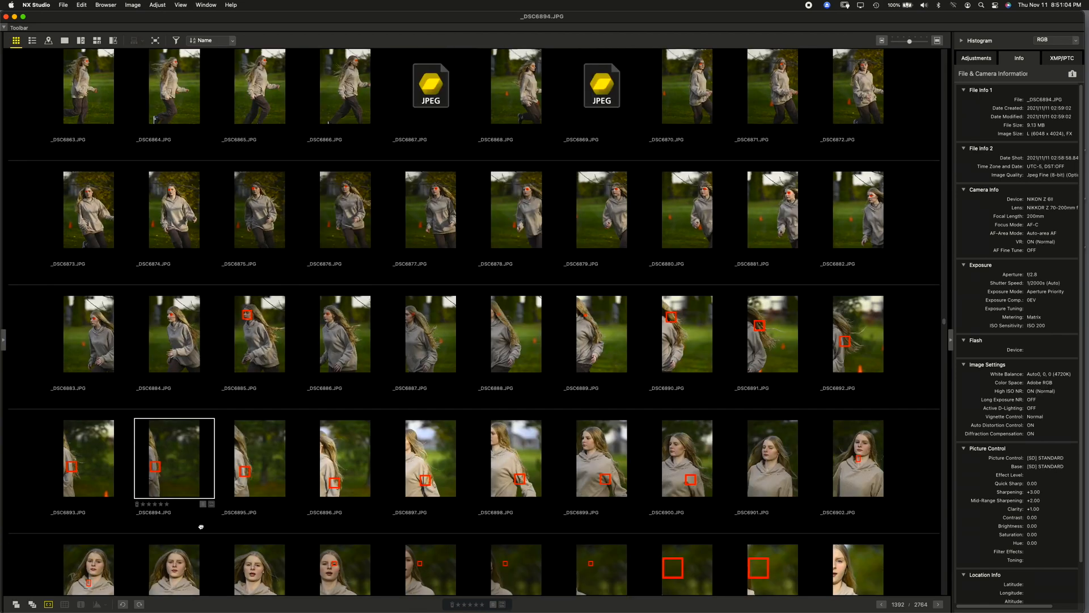
# Check _DSC6894 at 100%, then show _DSC6900 whole with the focus box on her hoodie.
pyautogui.doubleClick(174, 457)
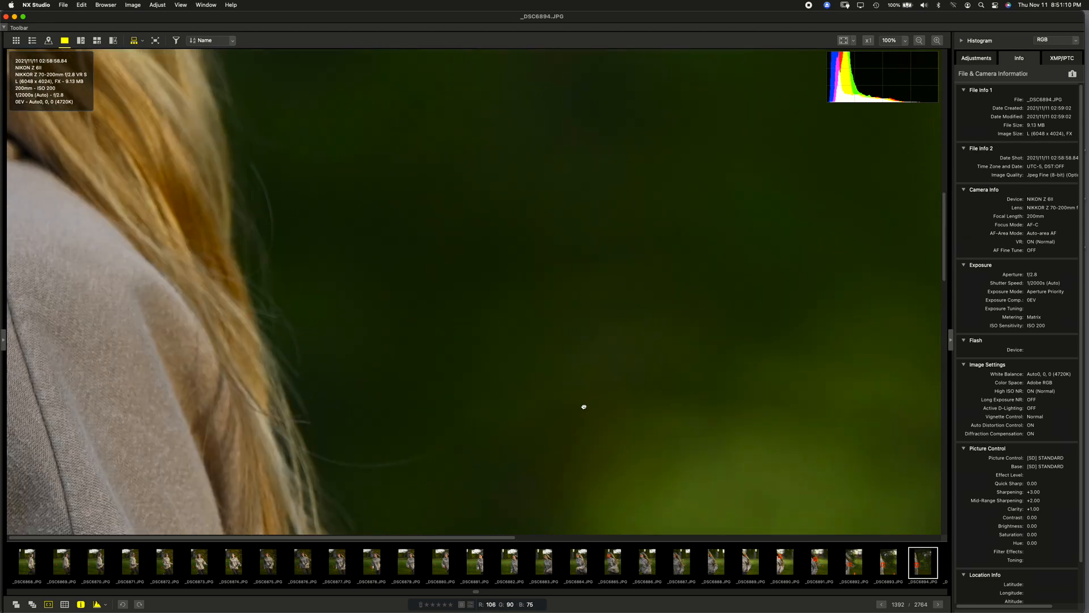
pyautogui.click(844, 39)
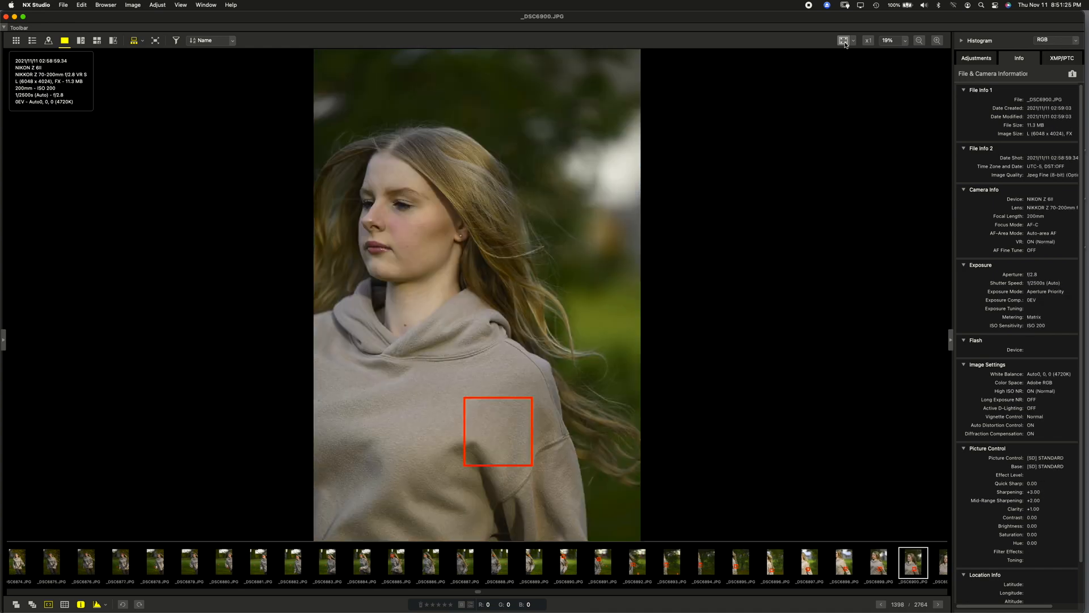
# Toggle between Fit and 100% across the close portraits to _DSC6913, checking the eye AF box.
pyautogui.click(844, 40)
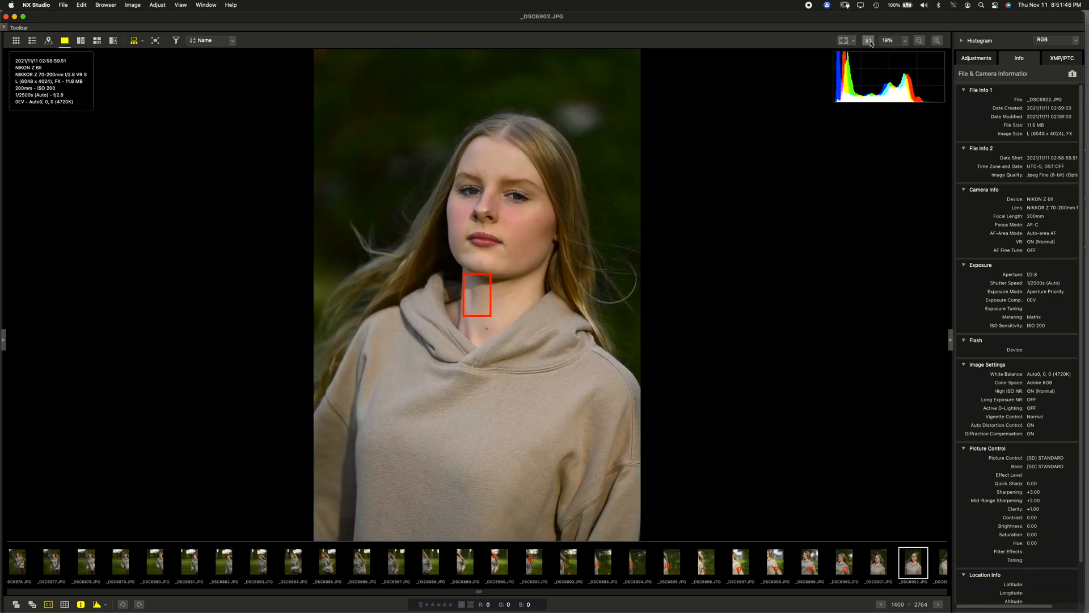
pyautogui.click(867, 40)
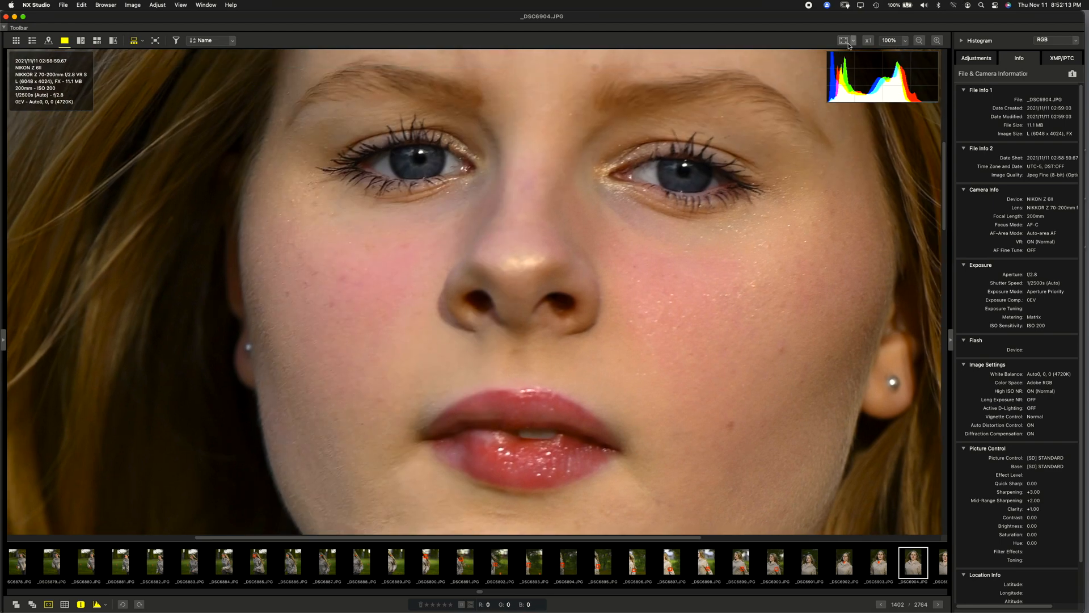
pyautogui.click(844, 40)
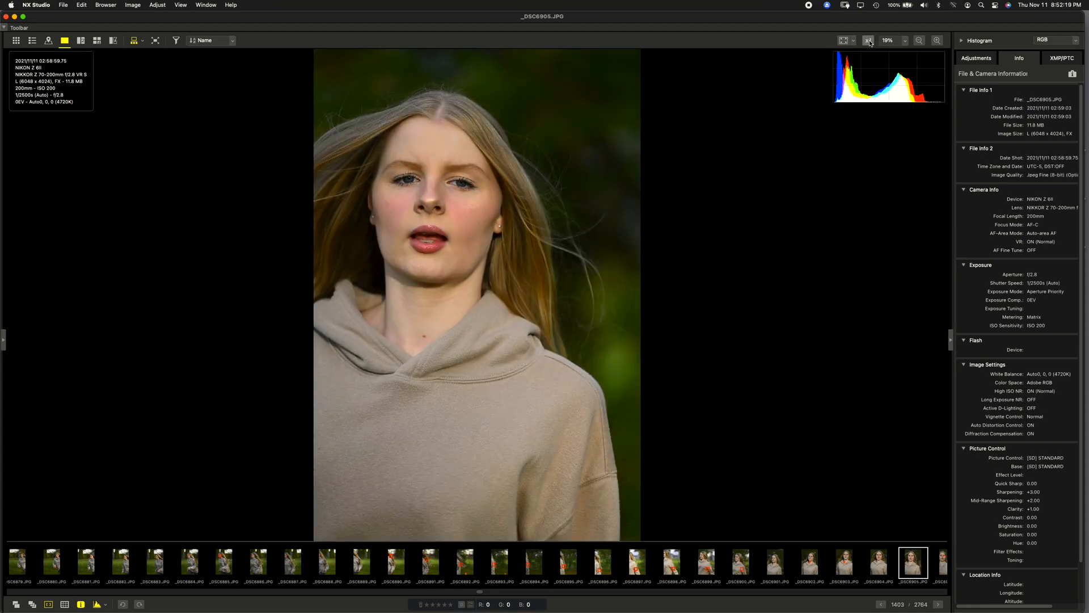
pyautogui.click(867, 40)
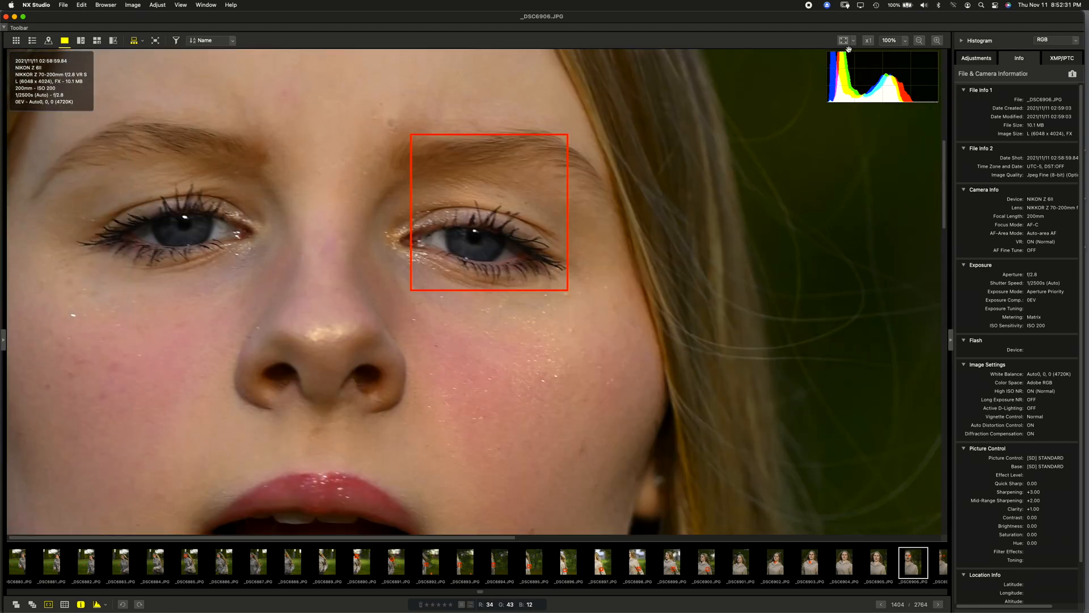
pyautogui.click(844, 40)
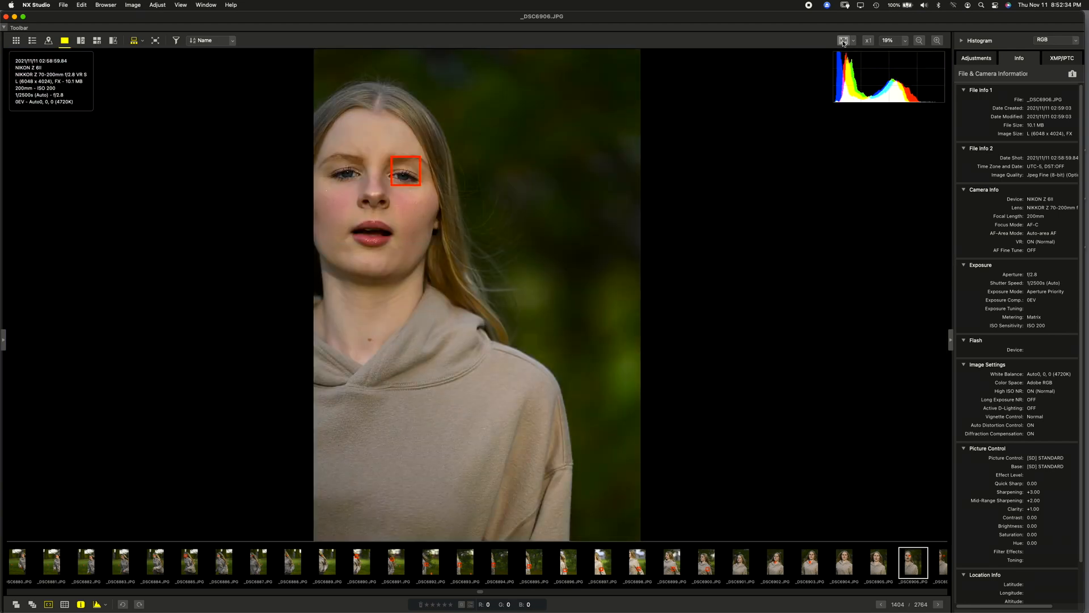
pyautogui.press('right')
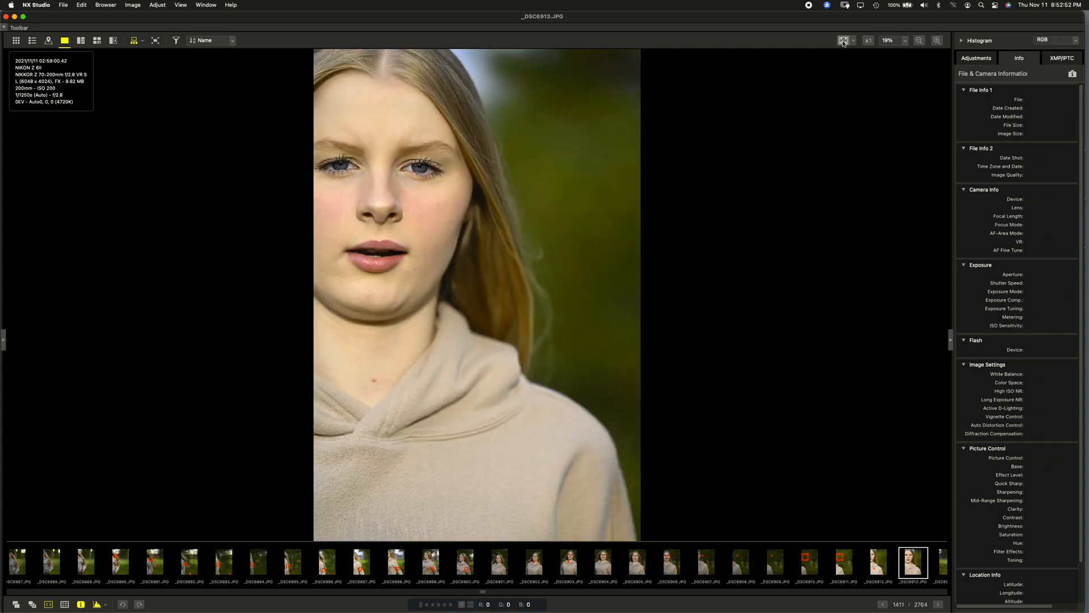
pyautogui.click(867, 39)
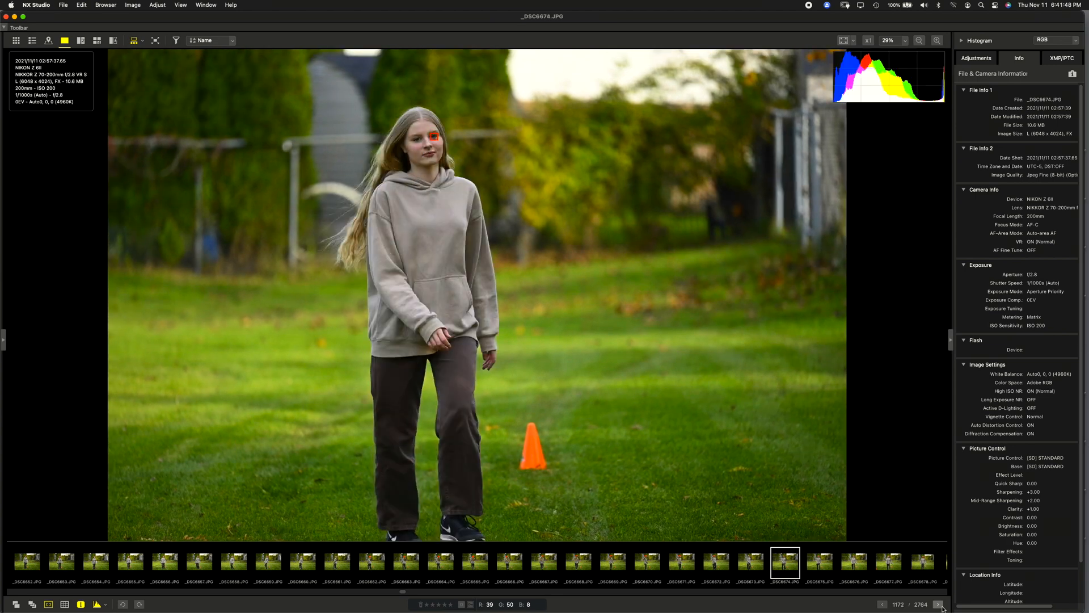
# Inspect the eye AF box on _DSC6689 at 100%, then view _DSC6706 whole.
pyautogui.click(854, 562)
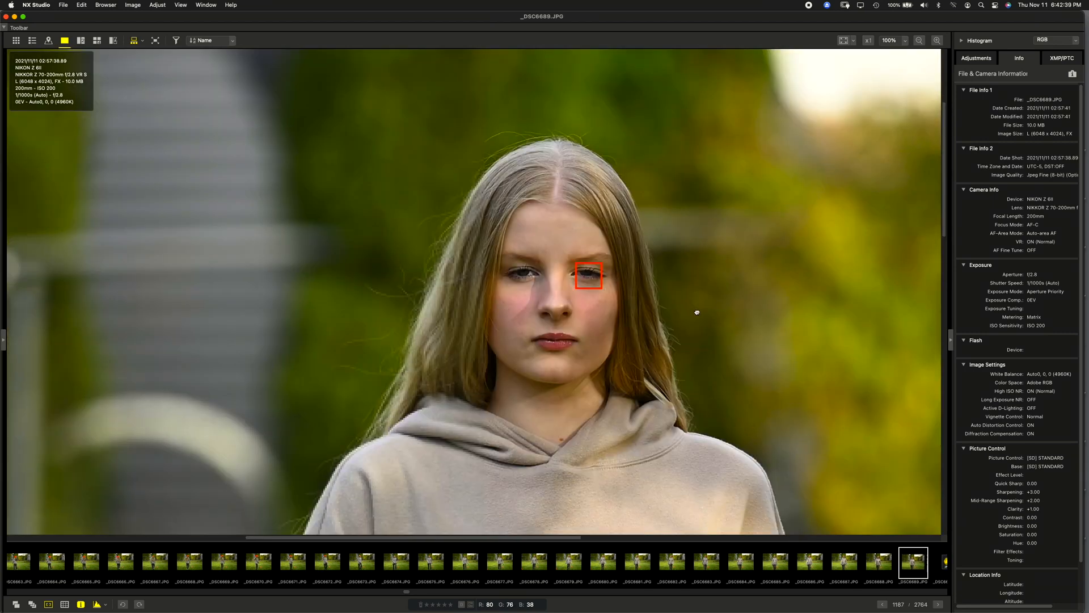
pyautogui.click(844, 40)
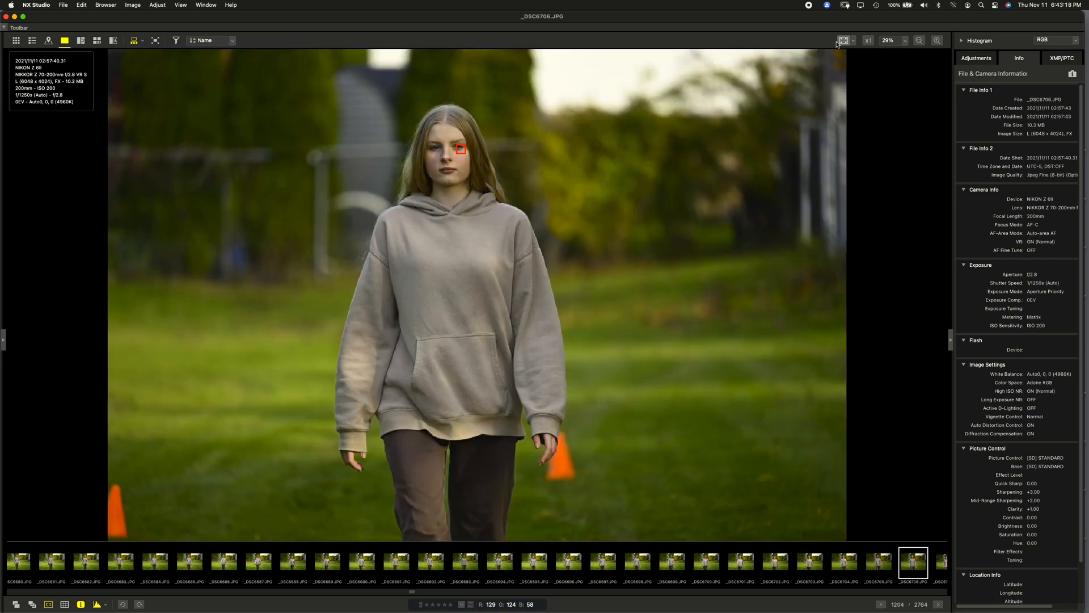
# Advance at 100% past hair-focused _DSC6714 and _DSC6718 to _DSC6729, with the AF box on her eye.
pyautogui.click(843, 40)
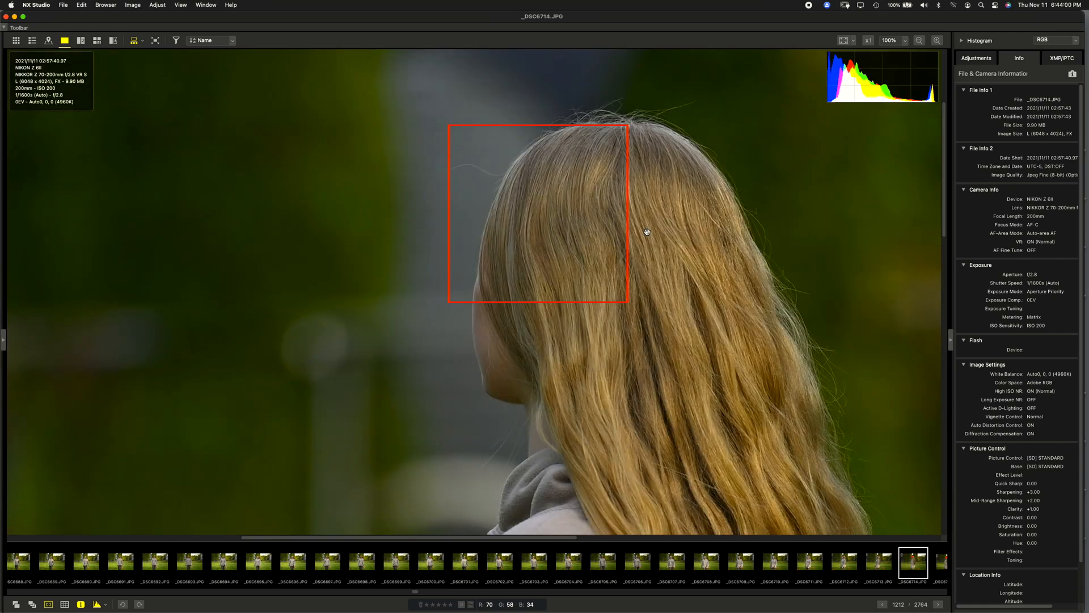
pyautogui.press('right')
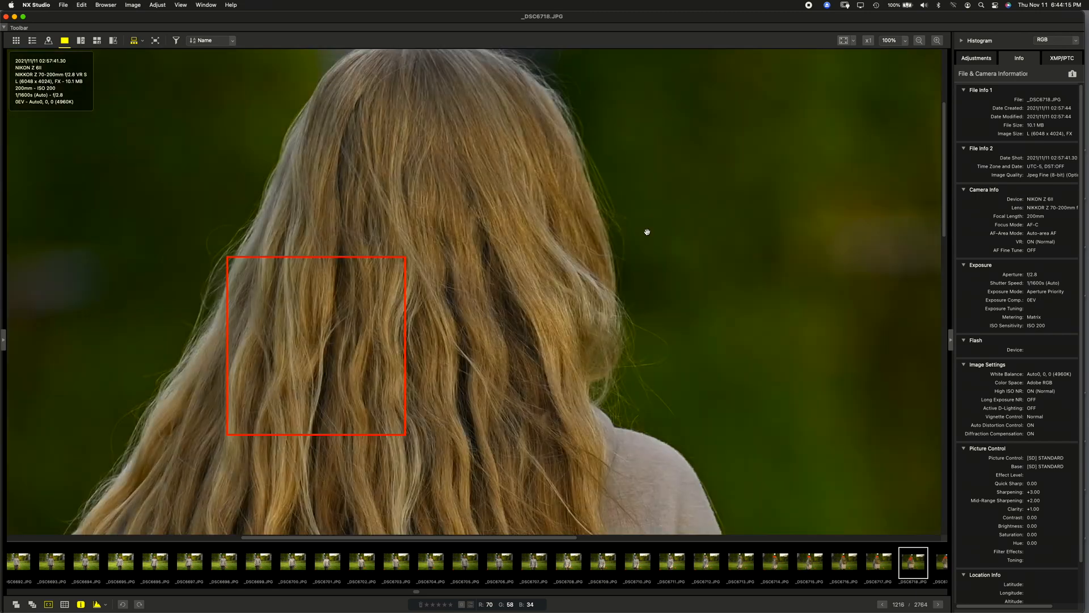
pyautogui.press('right')
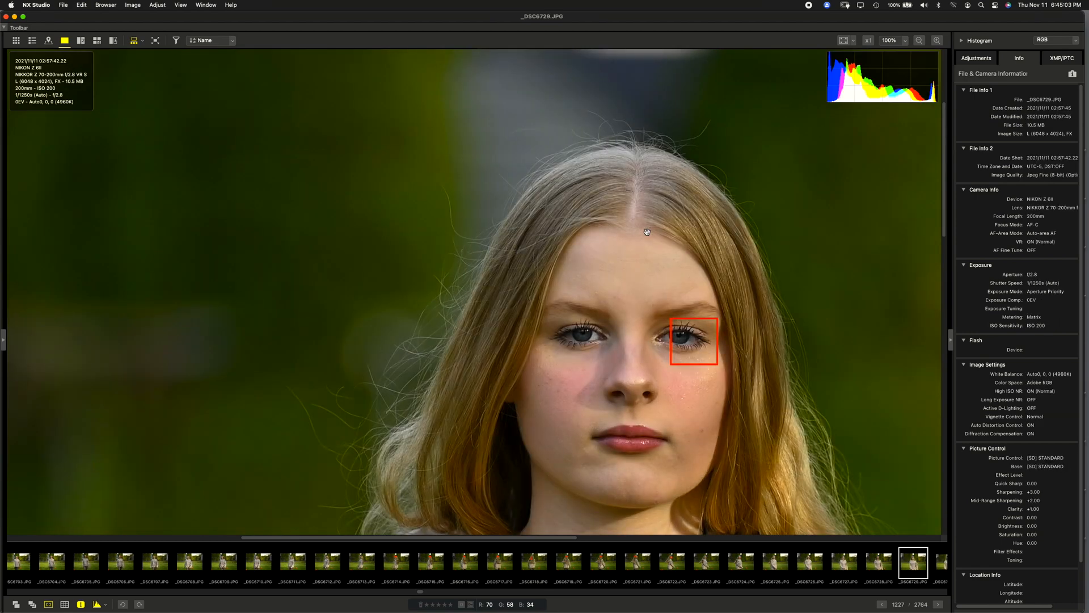
# Advance at 100% to _DSC6754, confirming the focus box is on her eye.
pyautogui.press('Right')
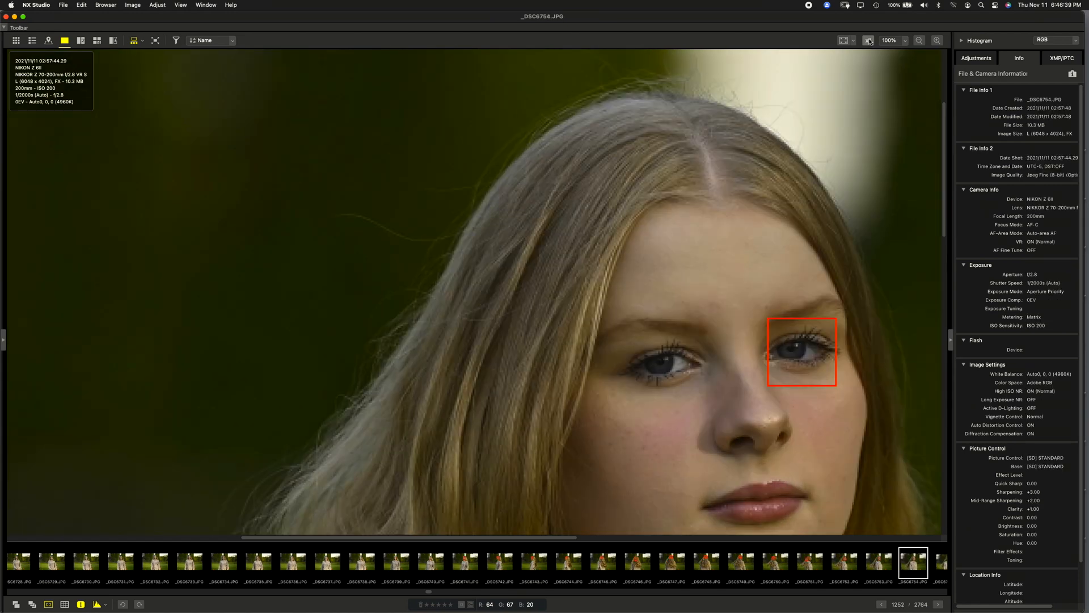
# Step from _DSC6760 to _DSC6778 at the 29% full view, the AF box staying on her eye.
pyautogui.press('right')
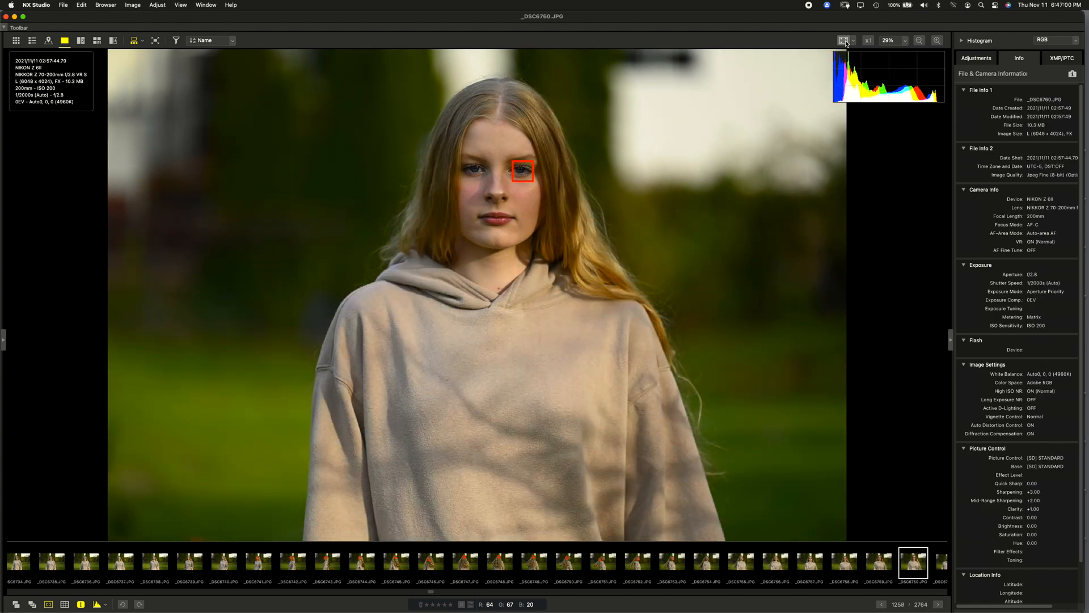
pyautogui.press('right')
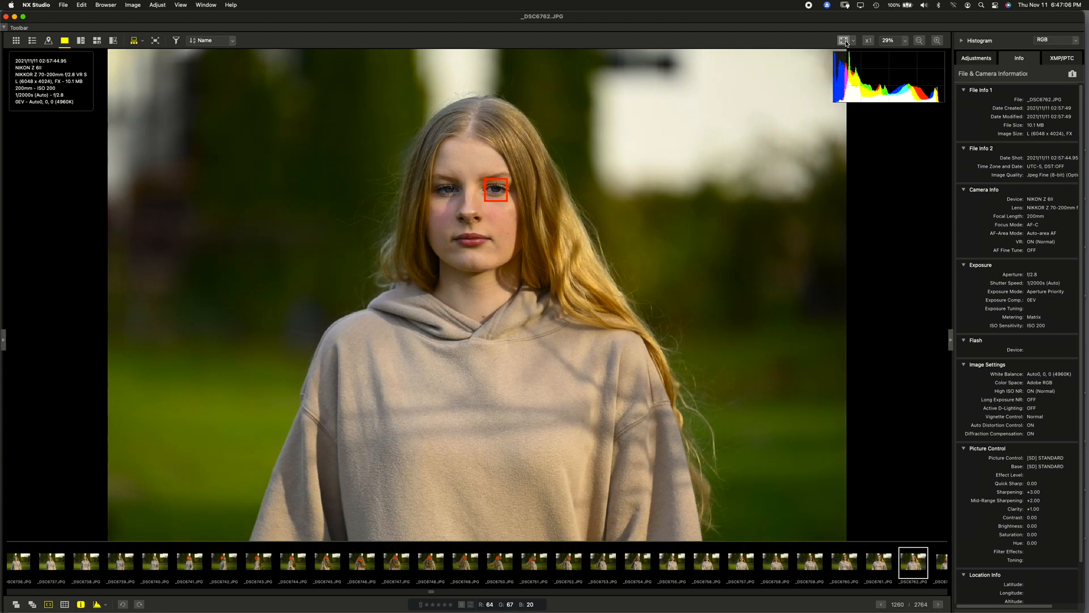
pyautogui.click(868, 40)
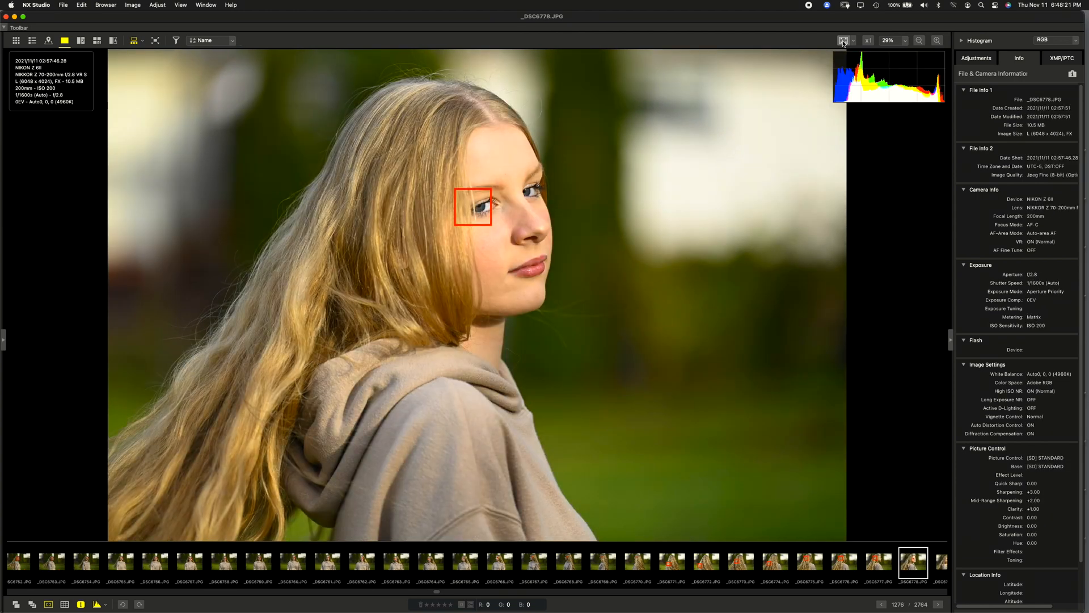
# Switch between 100% and Fit on the later frames, ending on _DSC6796 at 100% with its eye AF box.
pyautogui.click(868, 39)
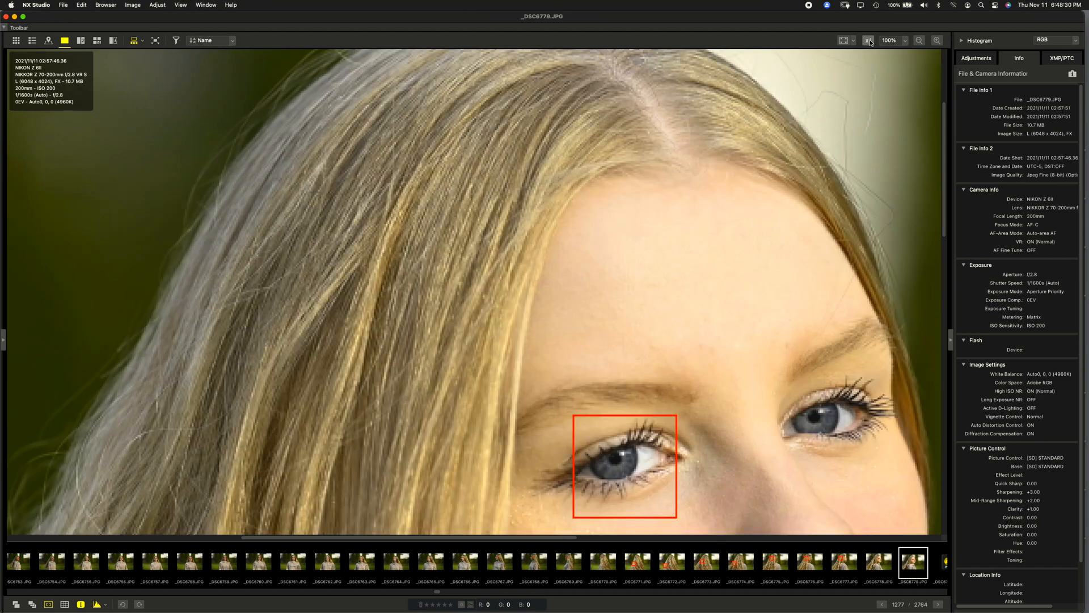
pyautogui.click(845, 40)
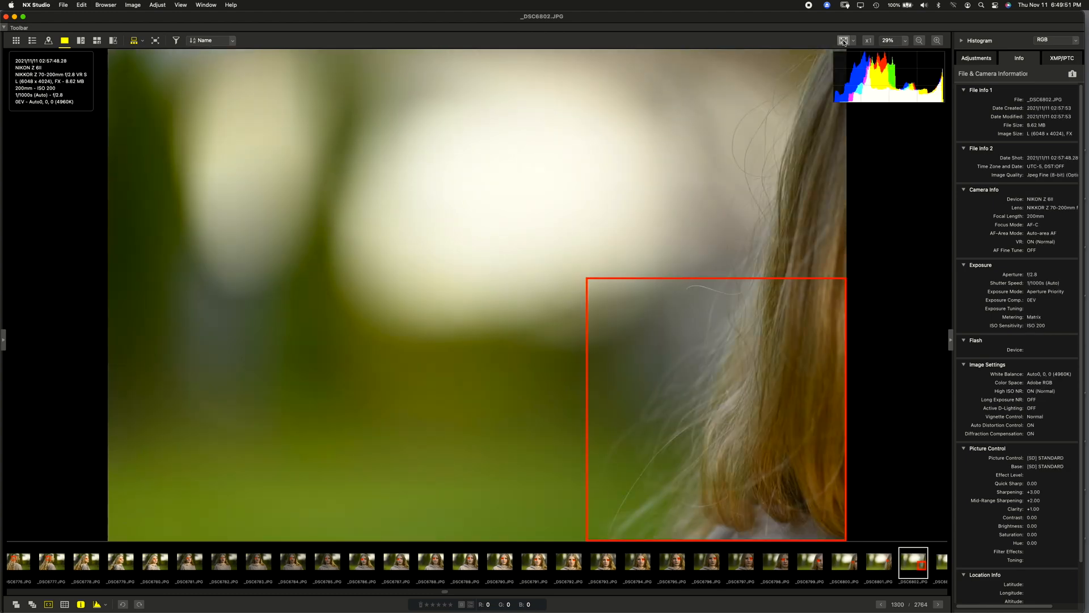
pyautogui.click(775, 561)
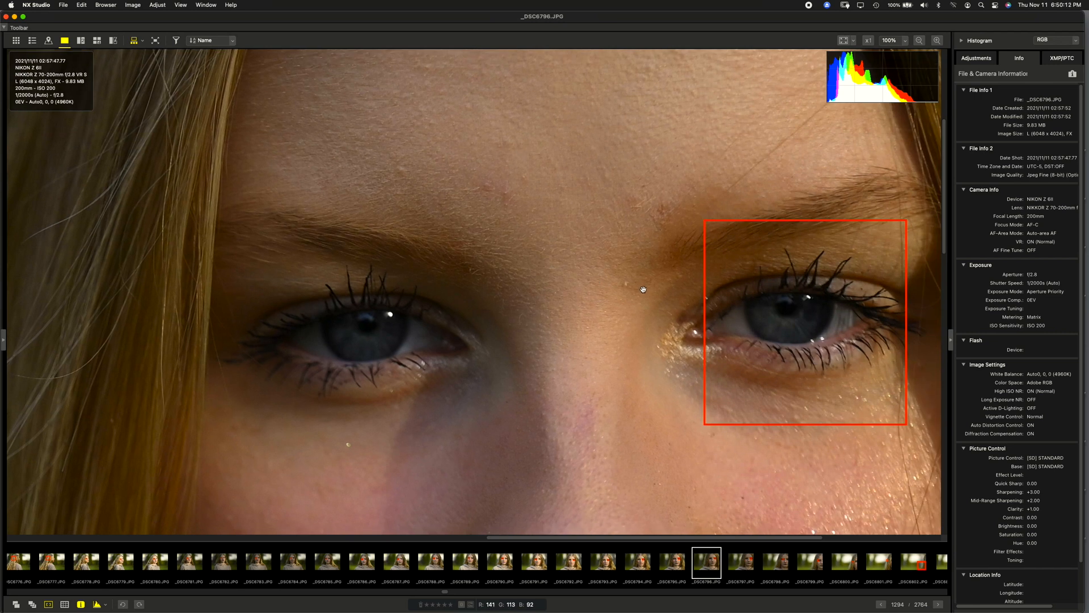
# Step back from _DSC6796 to _DSC6792 and inspect its eye AF box at 100%.
pyautogui.click(844, 40)
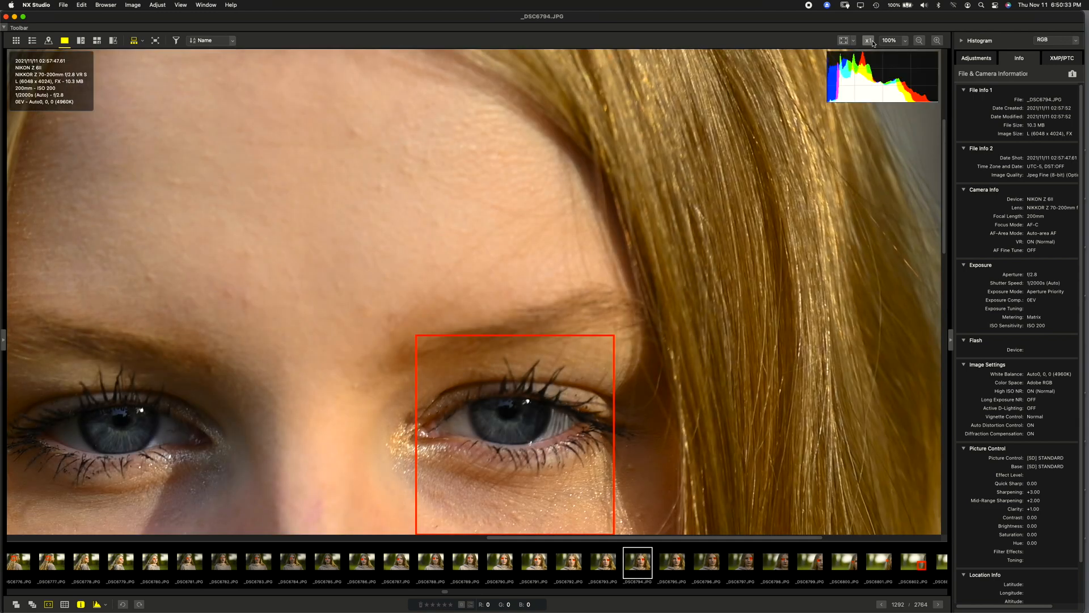
pyautogui.click(603, 562)
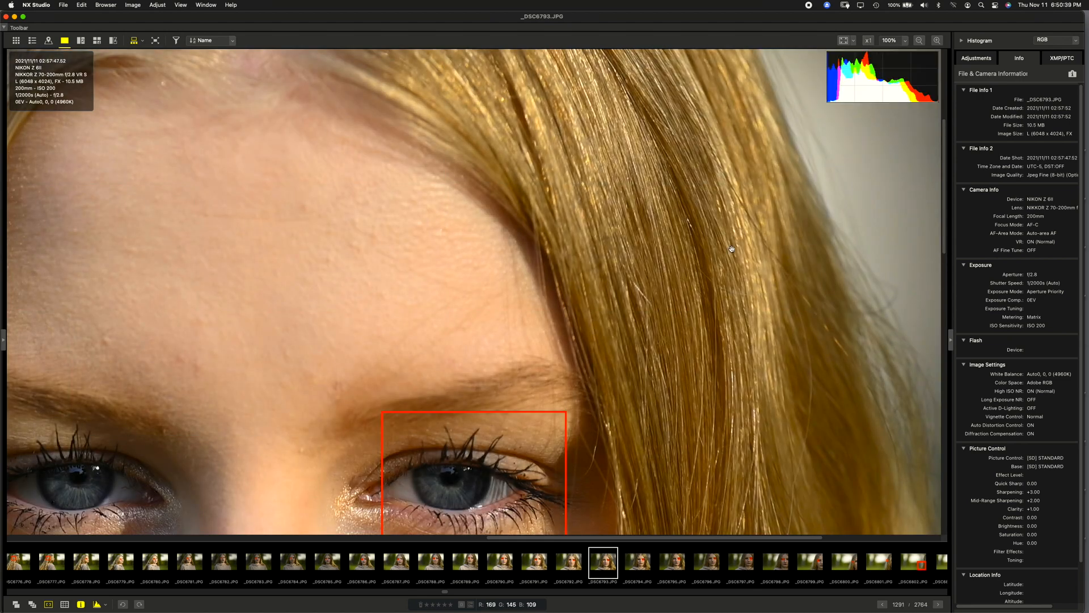
pyautogui.click(919, 40)
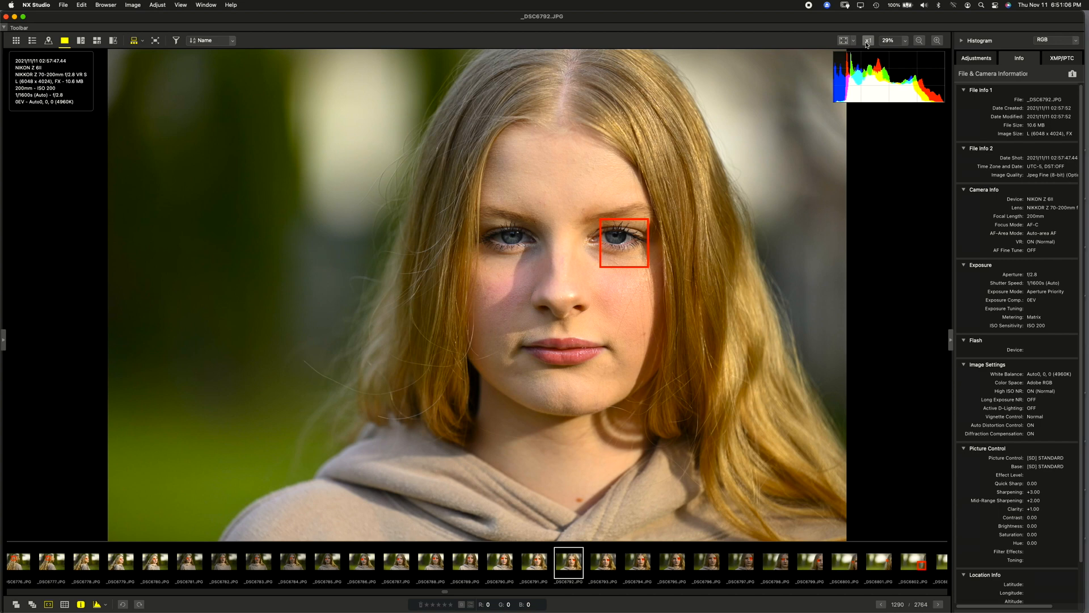
pyautogui.click(867, 39)
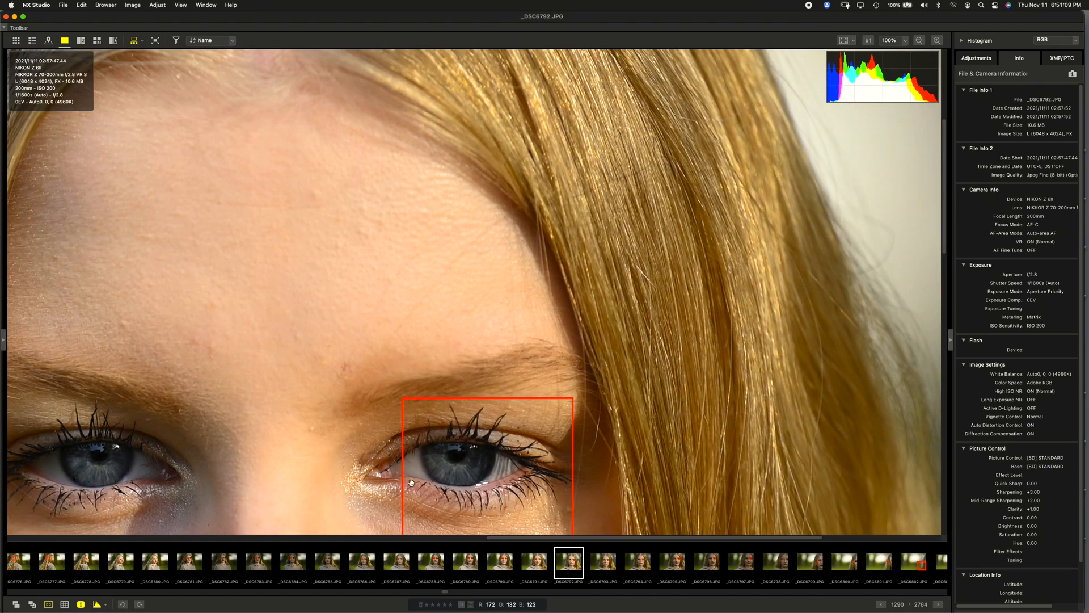